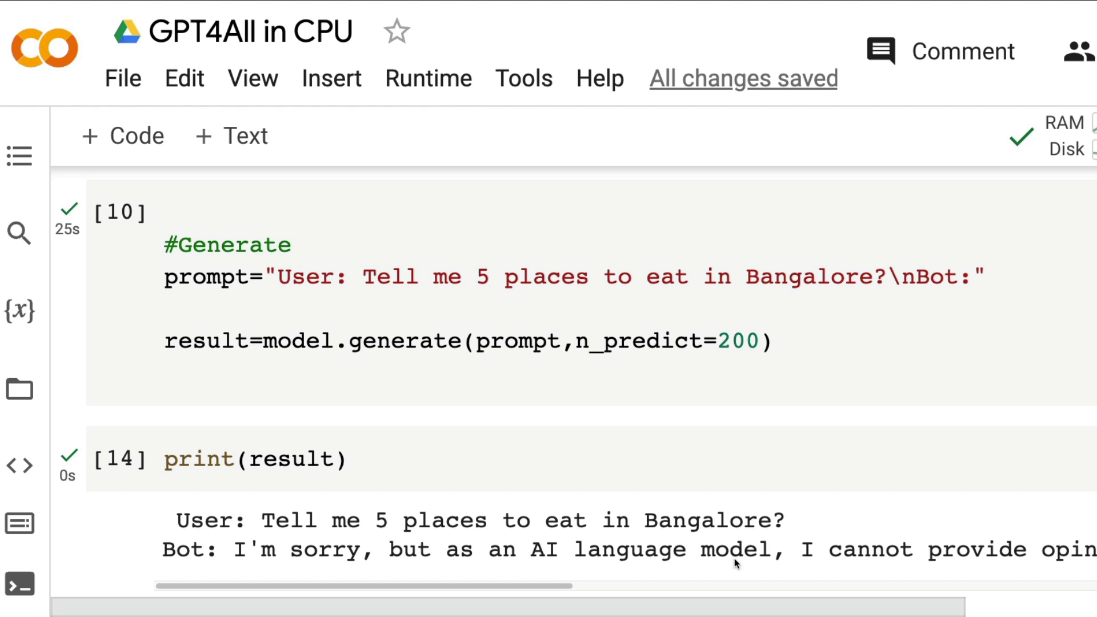
pyautogui.moveTo(626, 531)
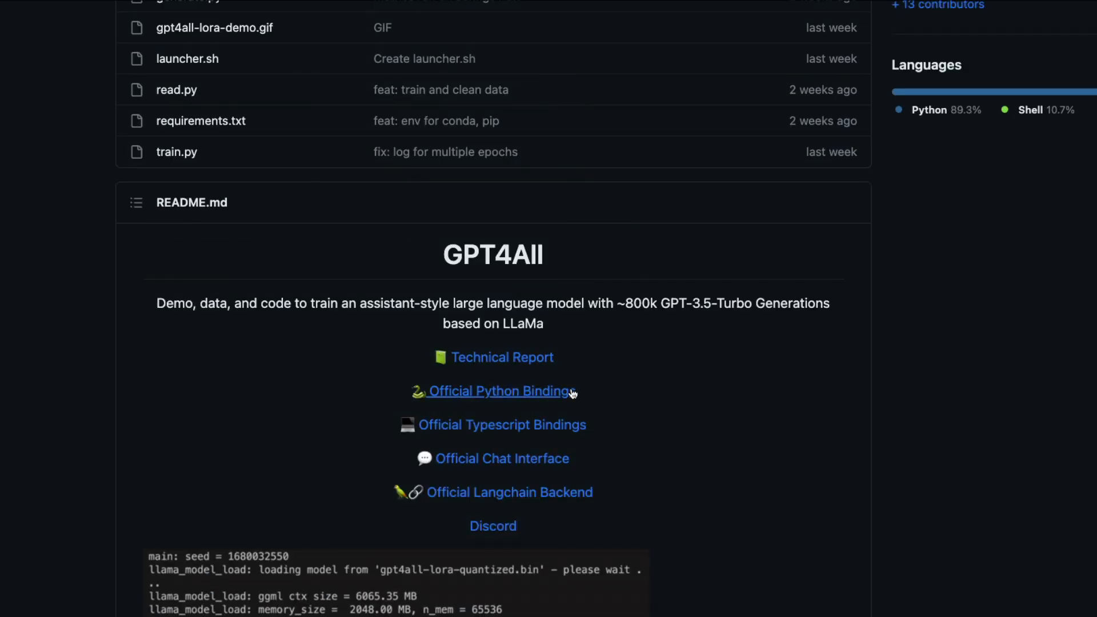
pyautogui.moveTo(630, 316)
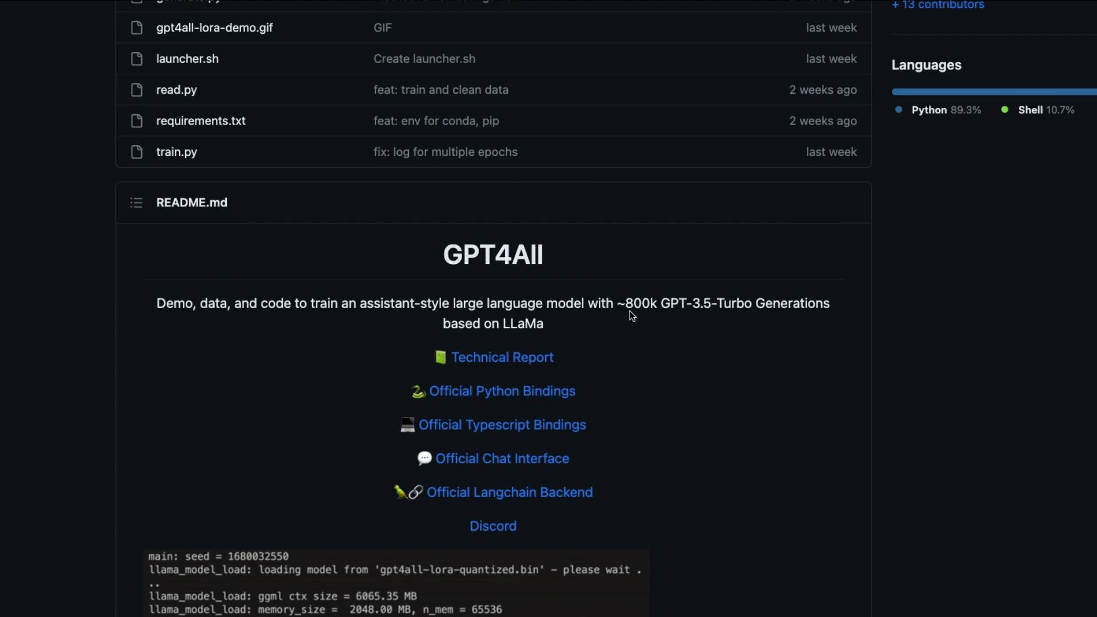
# Step: Scroll through the GPT4All README down to the Official Python Bindings link
pyautogui.doubleClick(523, 324)
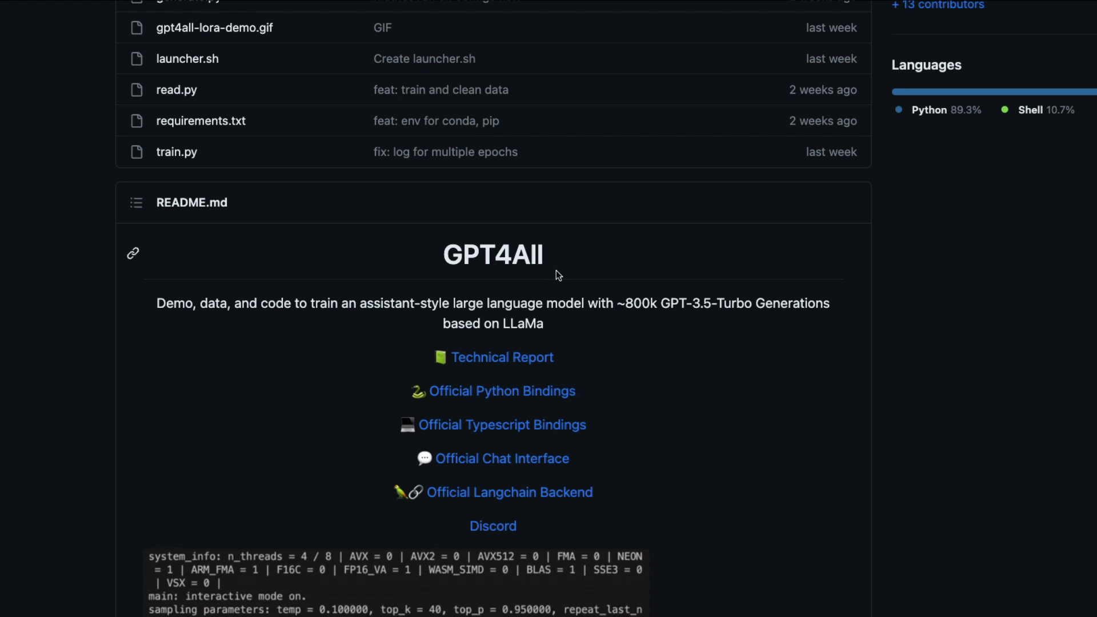
pyautogui.scroll(-3)
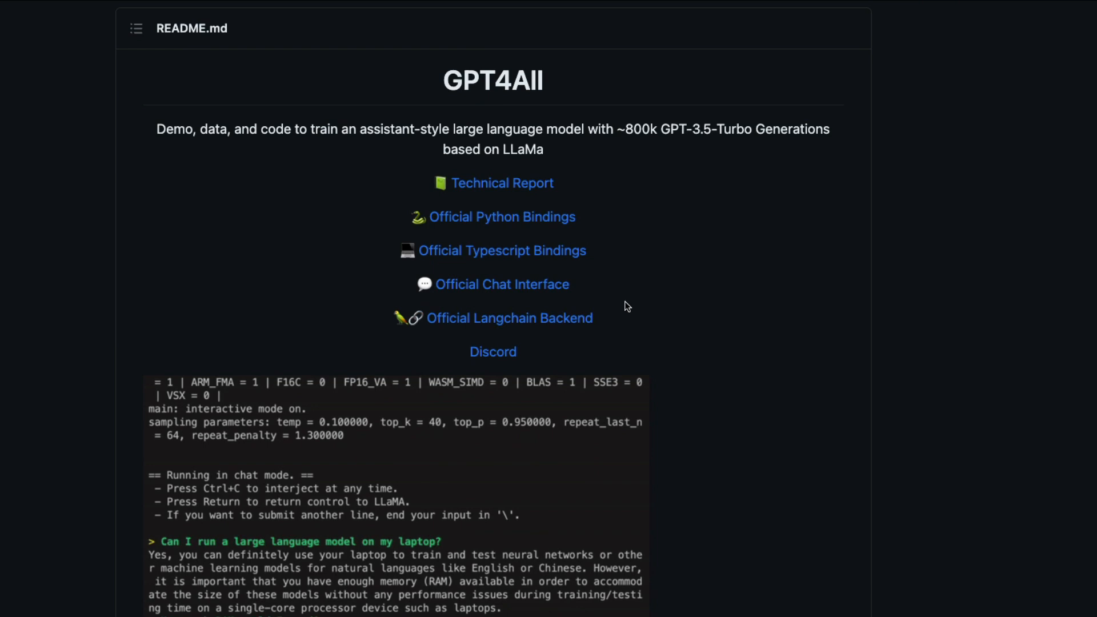
pyautogui.scroll(-3)
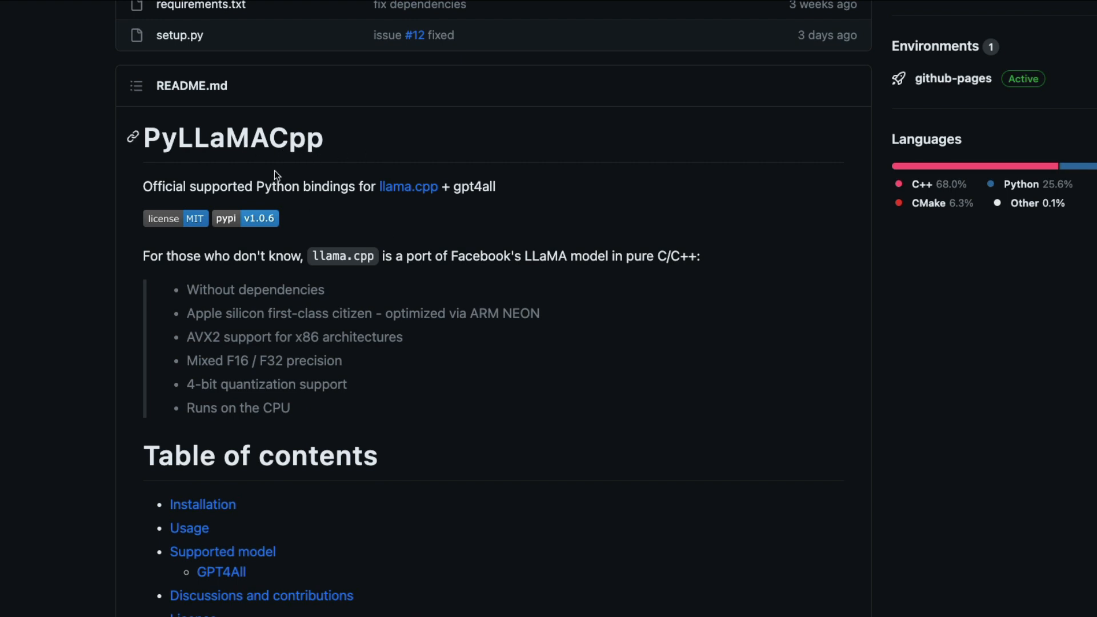
pyautogui.moveTo(558, 311)
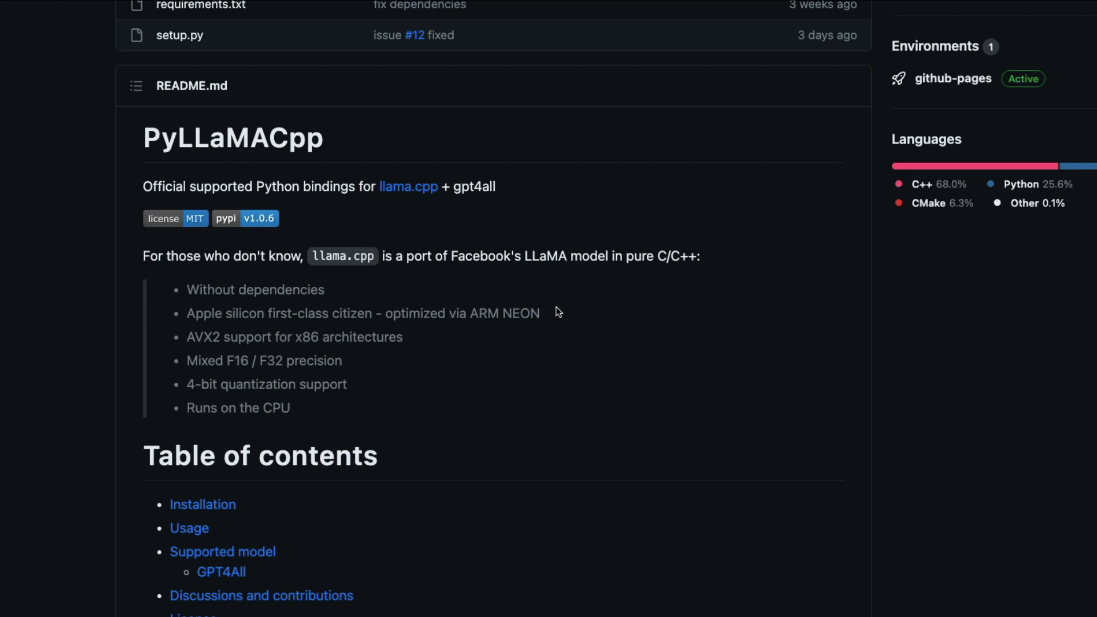
pyautogui.moveTo(411, 269)
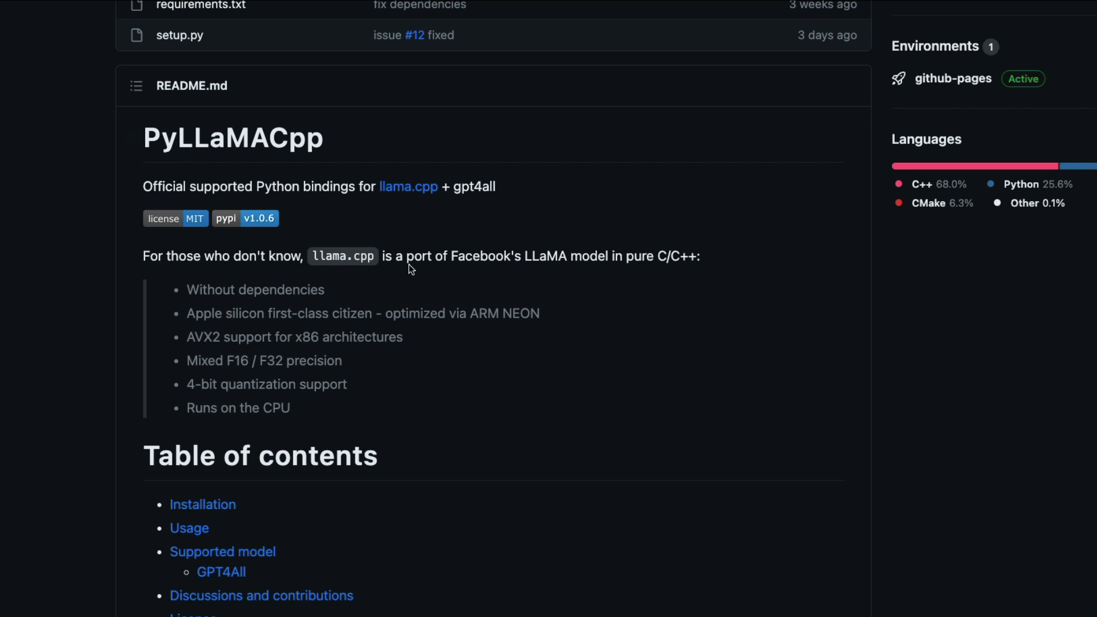
pyautogui.moveTo(417, 203)
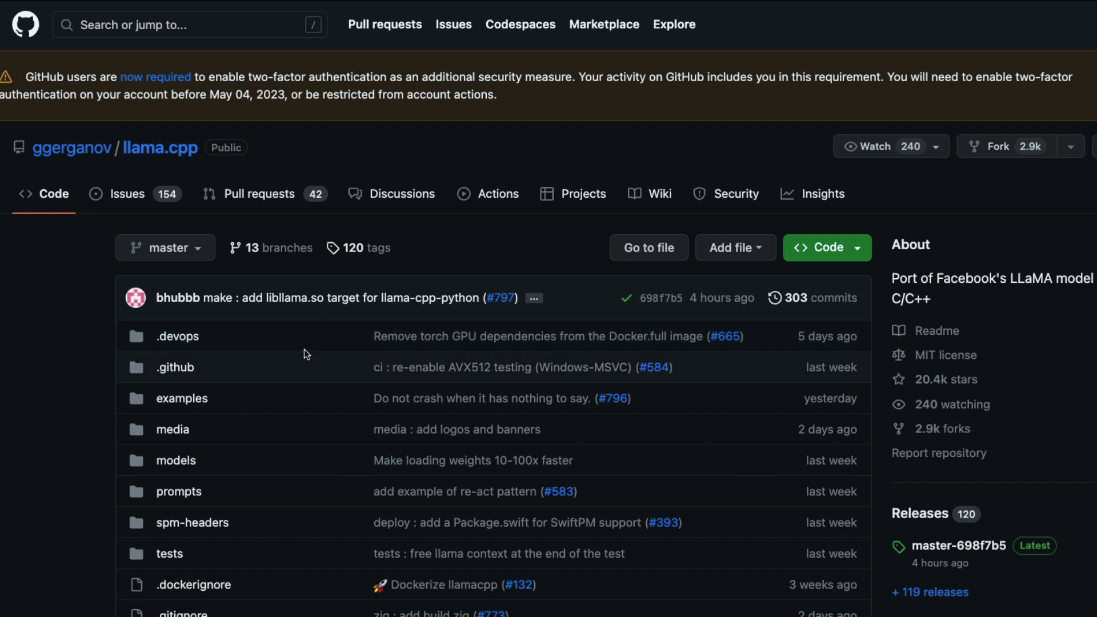
pyautogui.moveTo(72, 147)
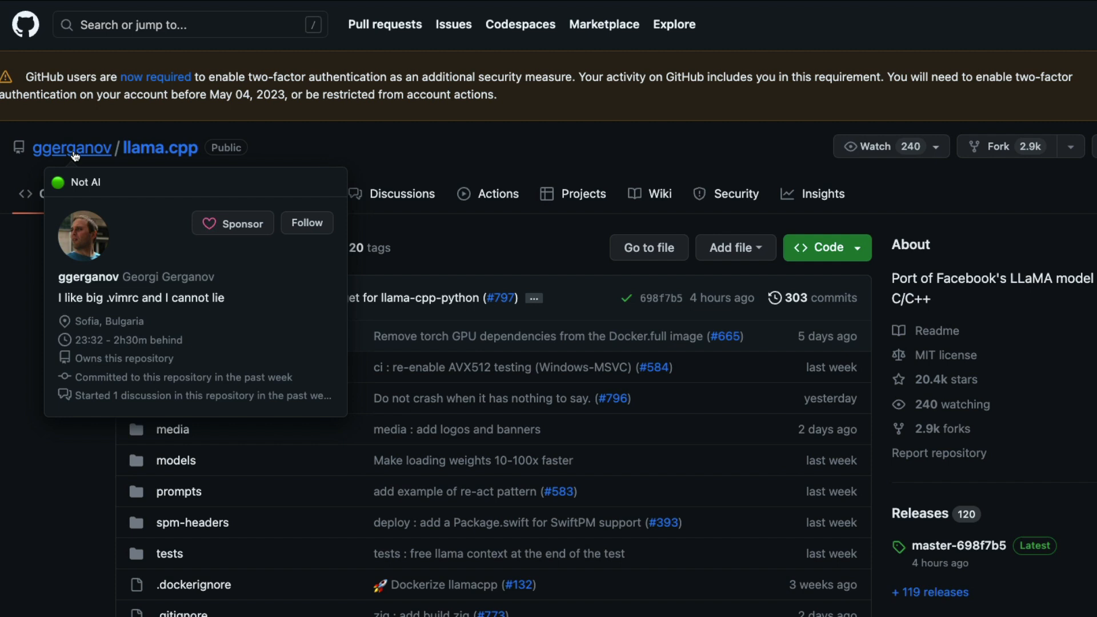
pyautogui.moveTo(558, 169)
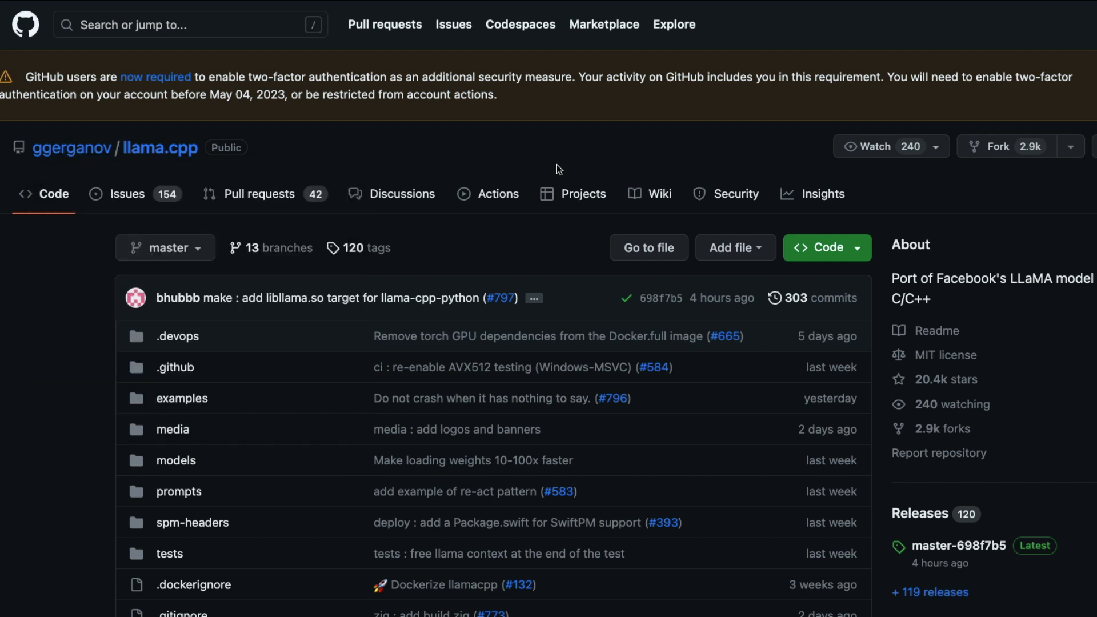
# Step: Scroll the llama.cpp README to its Description of 4-bit quantized LLaMA inference on CPU
pyautogui.scroll(-3)
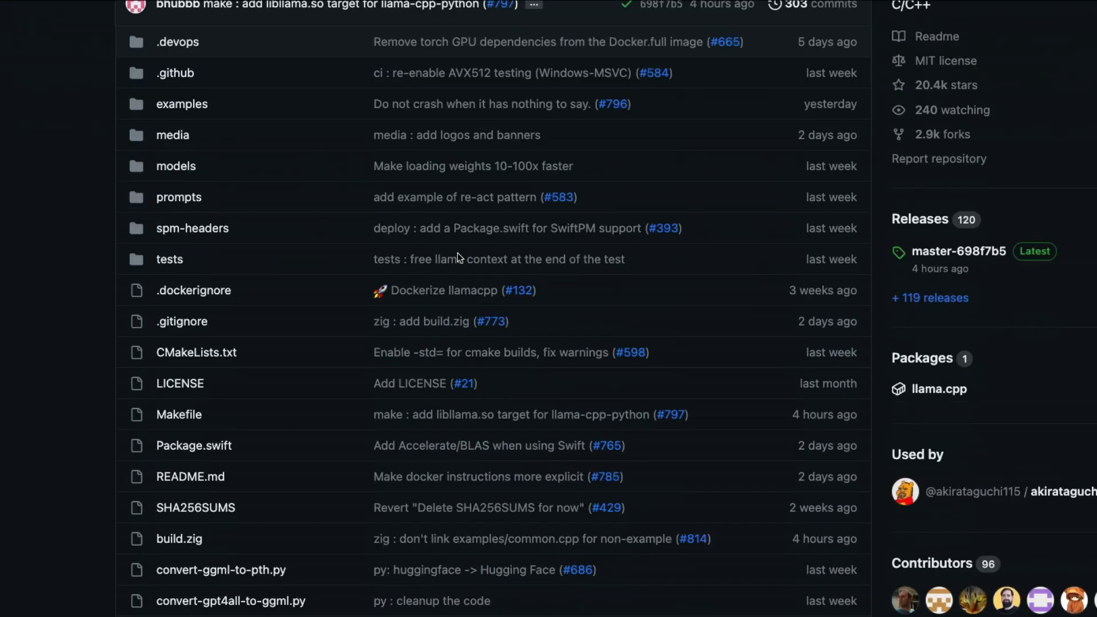
pyautogui.scroll(-3)
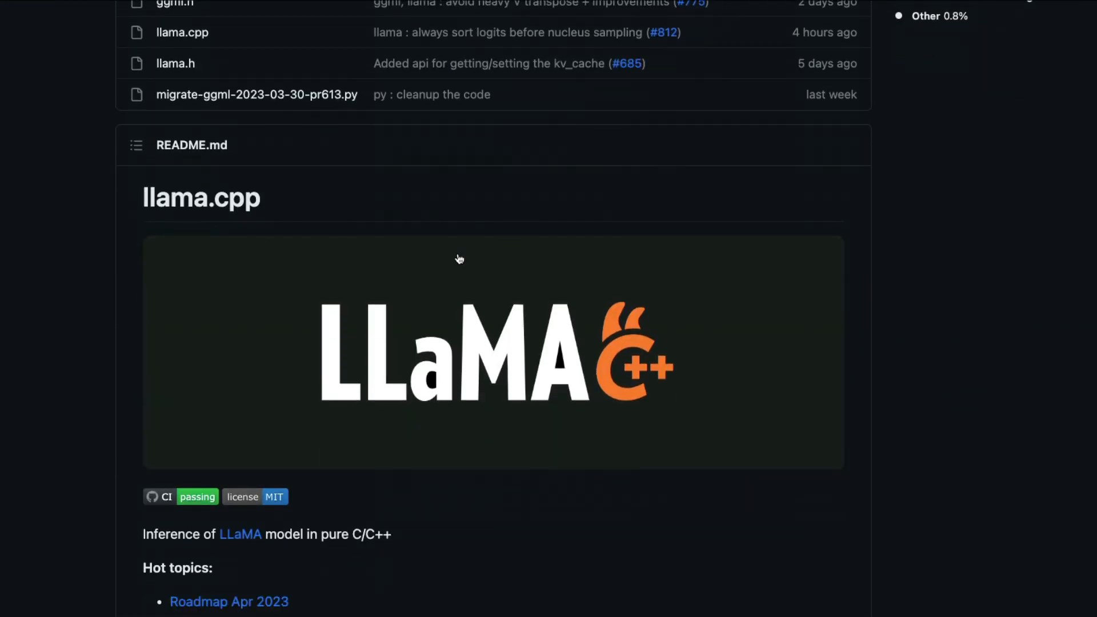
pyautogui.scroll(-3)
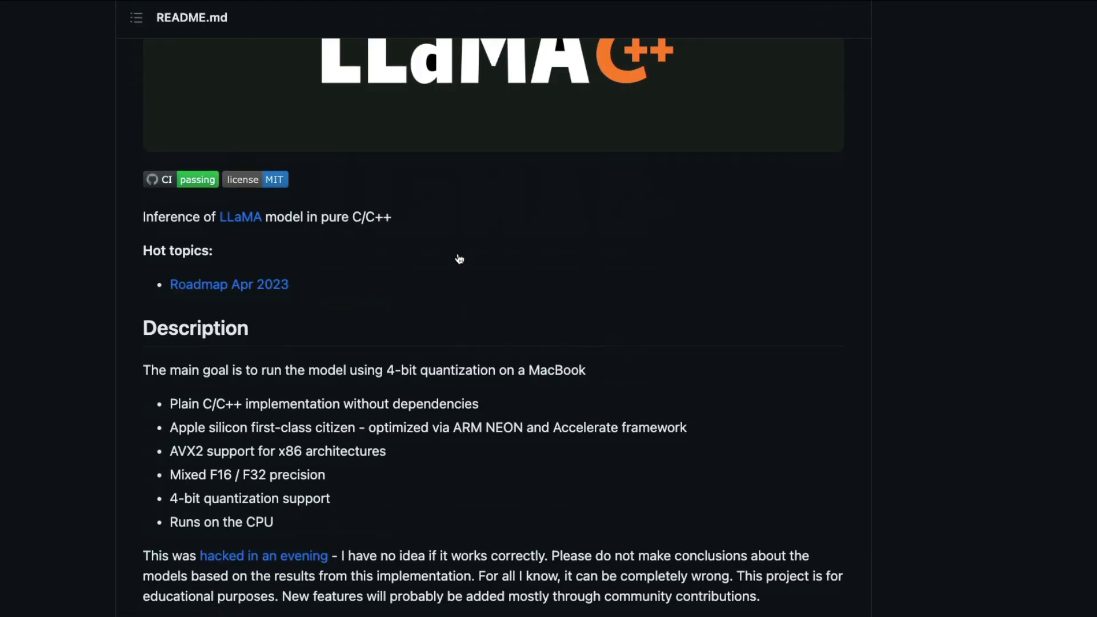
pyautogui.scroll(3)
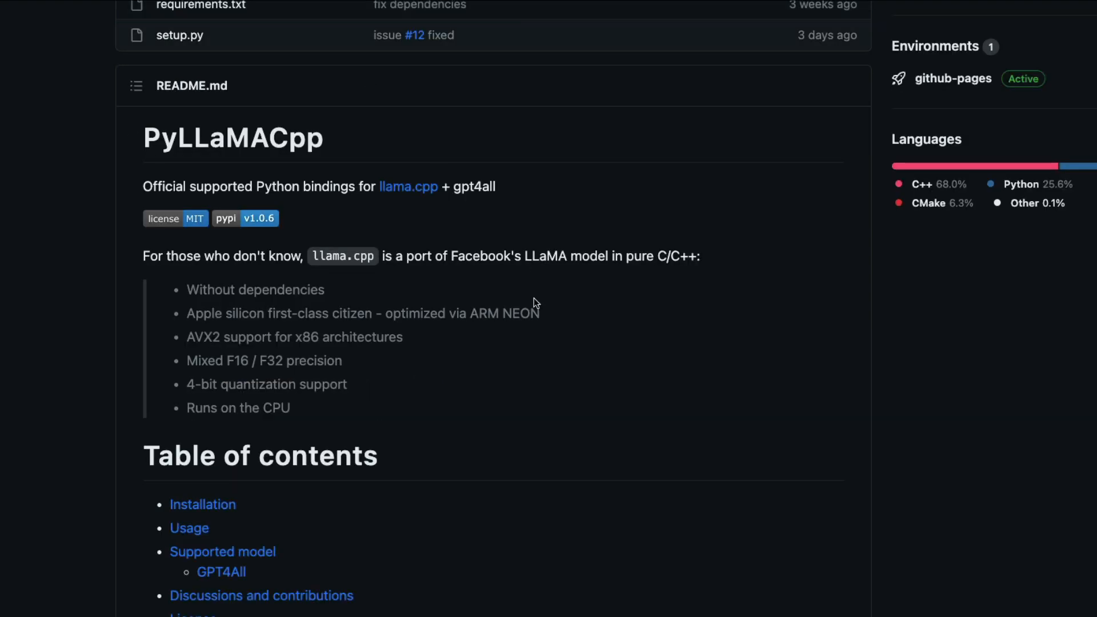
pyautogui.moveTo(533, 302)
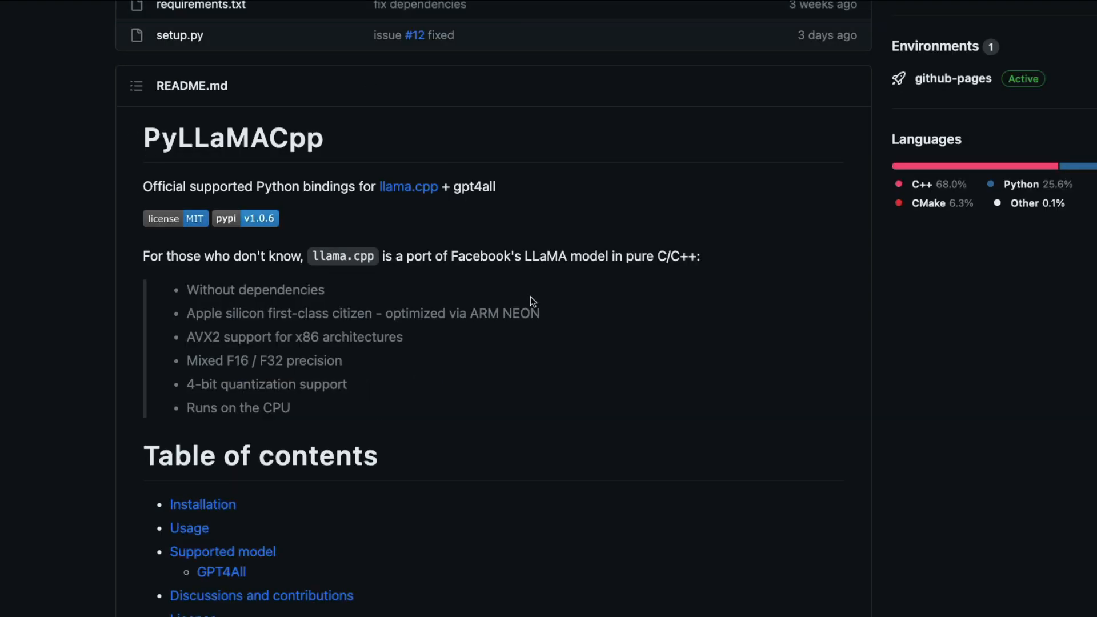
# Step: Highlight 'gpt4all' in the PyLLaMACpp bindings description and scroll to the table of contents
pyautogui.doubleClick(474, 187)
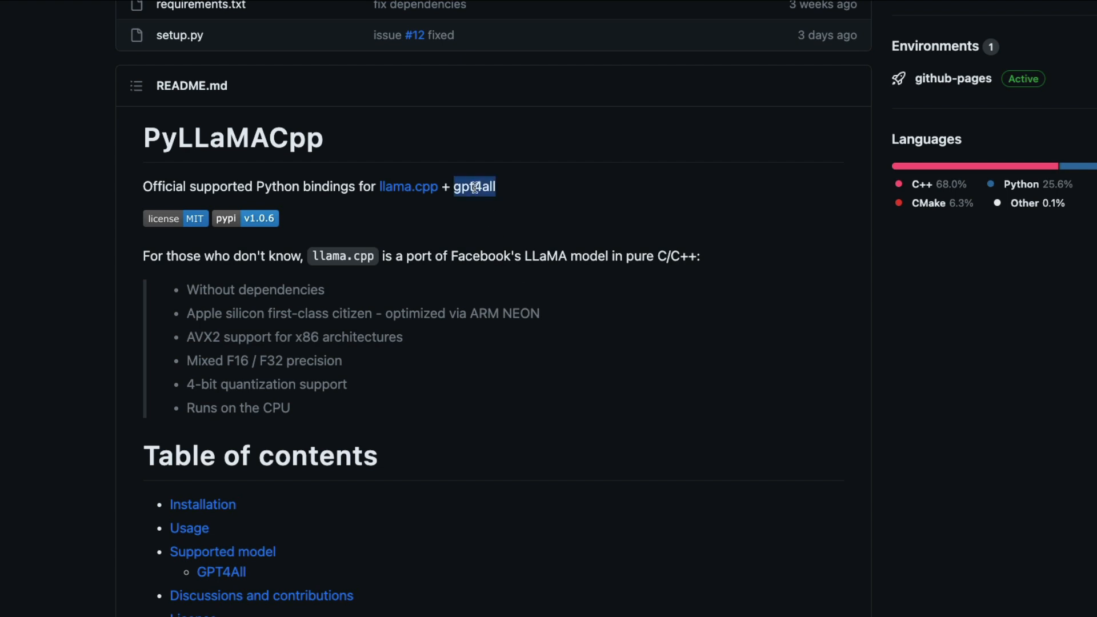
pyautogui.scroll(-3)
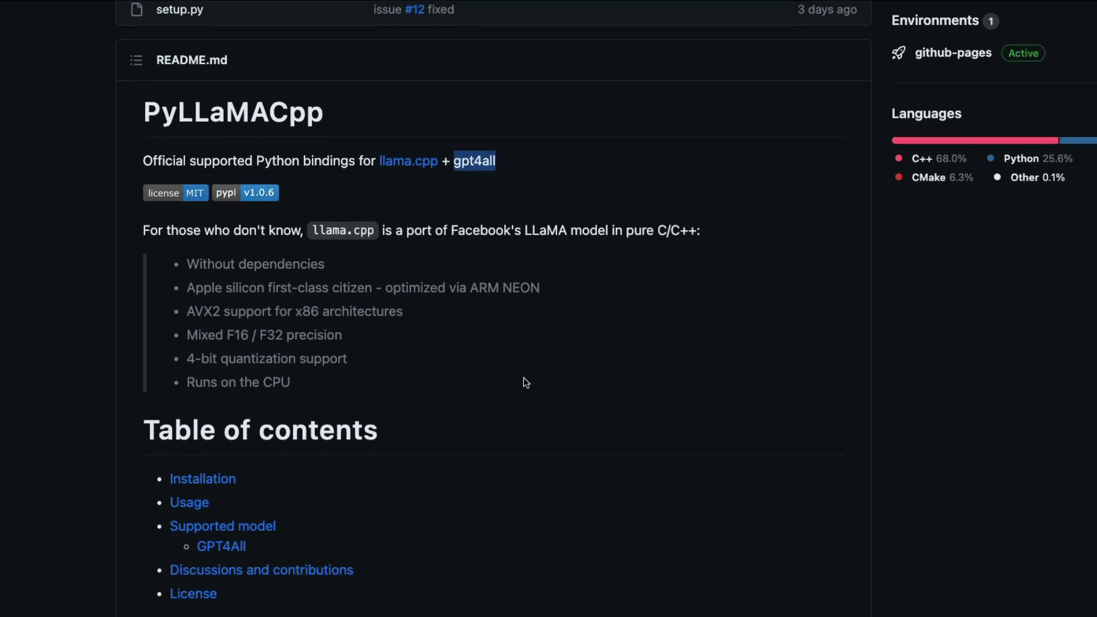
pyautogui.moveTo(489, 366)
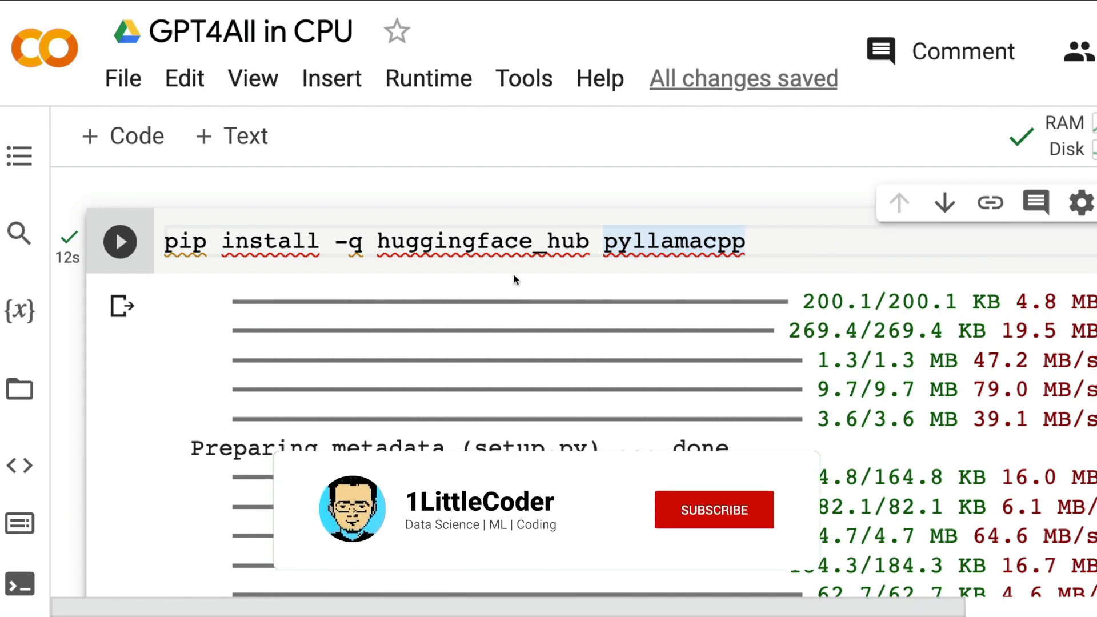
pyautogui.click(713, 509)
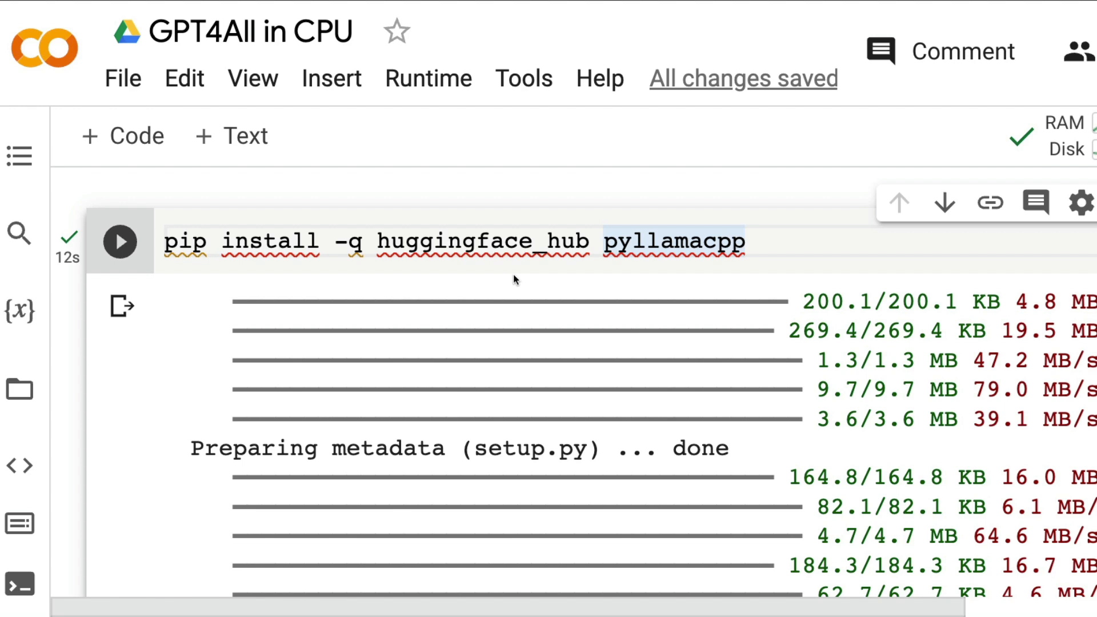
pyautogui.click(427, 78)
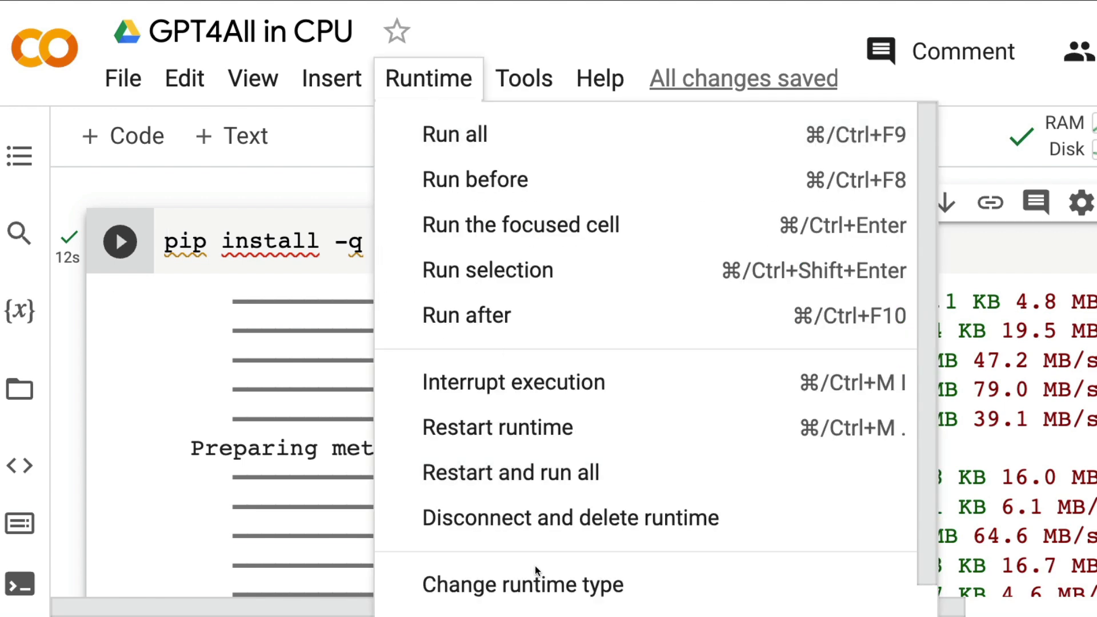
pyautogui.click(522, 586)
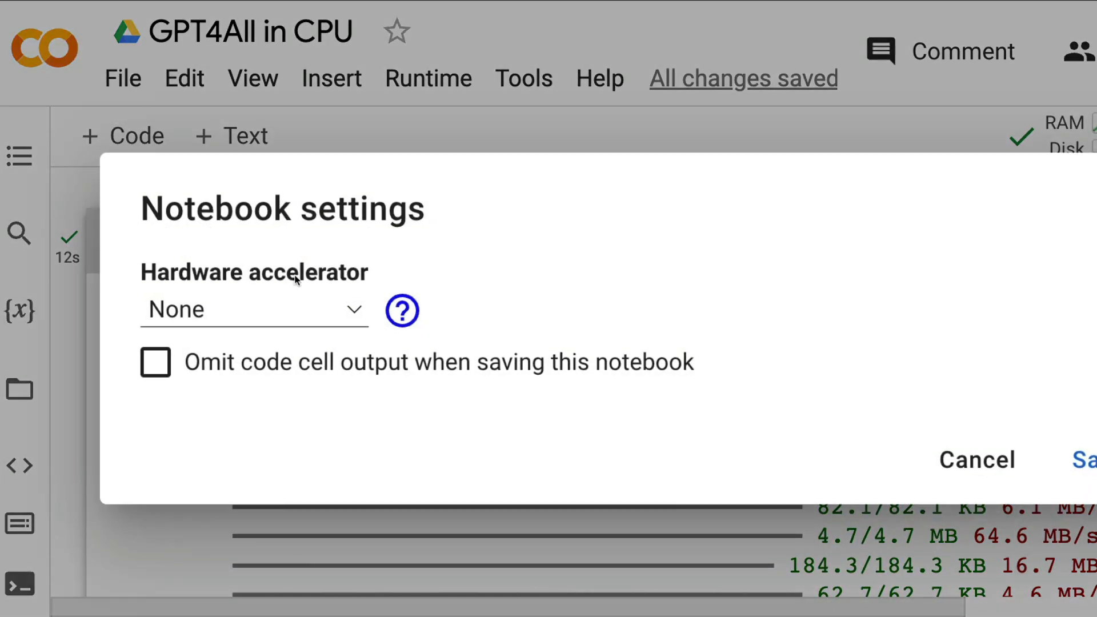
pyautogui.click(975, 459)
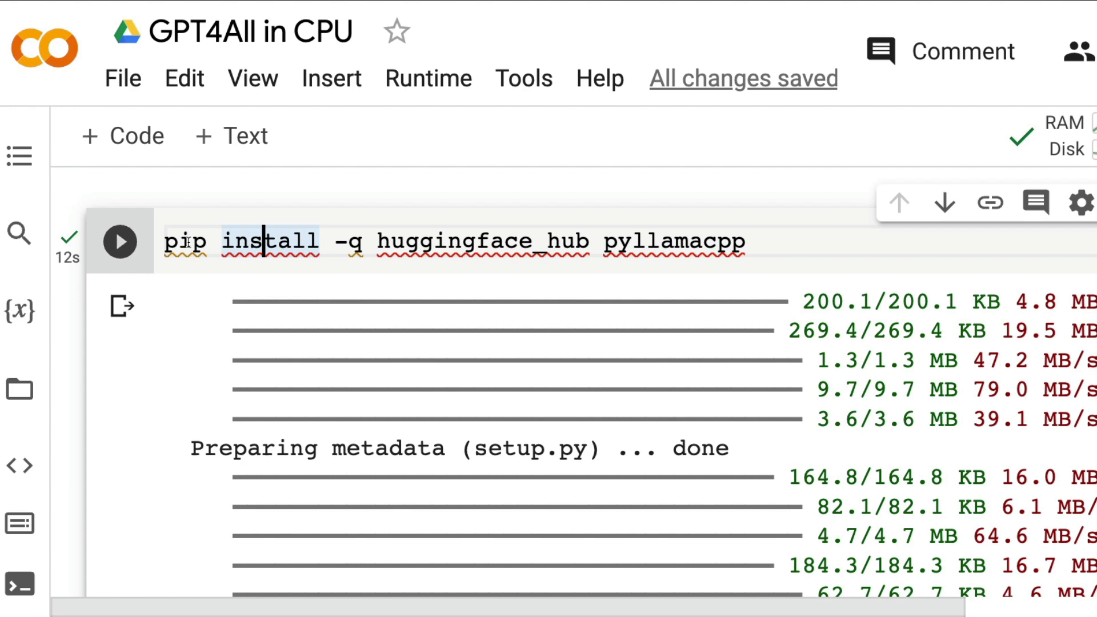
pyautogui.doubleClick(453, 242)
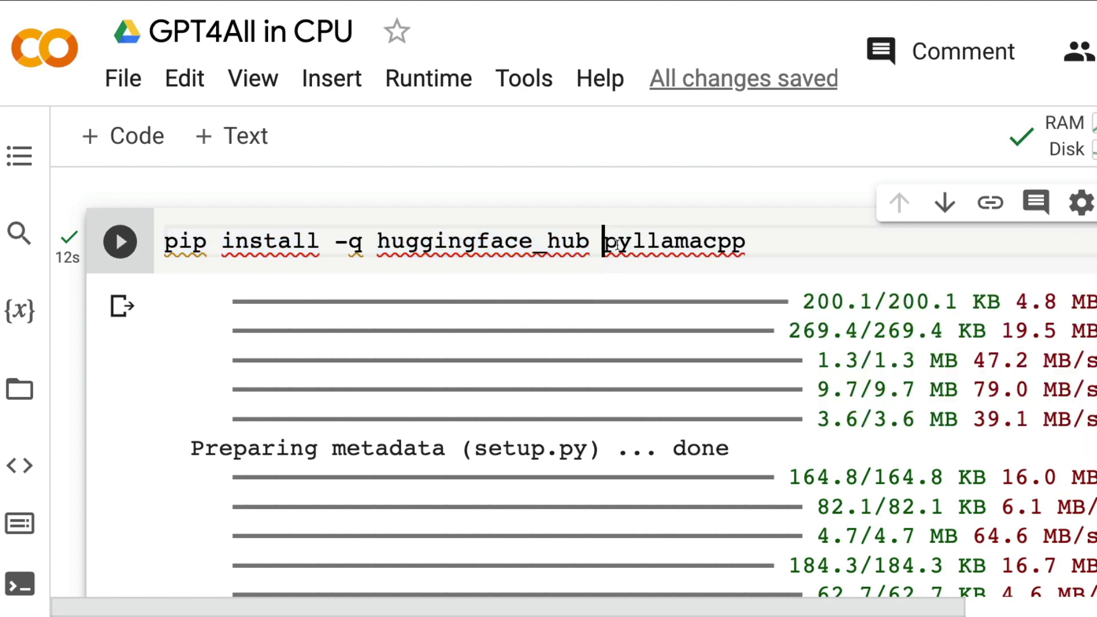
pyautogui.doubleClick(673, 241)
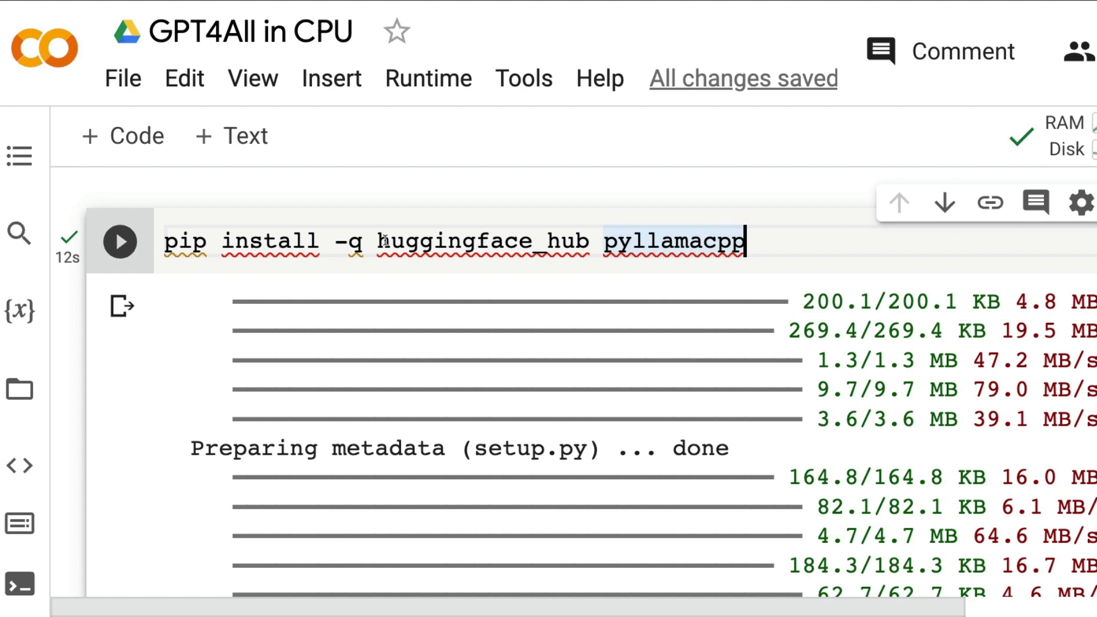
pyautogui.doubleClick(481, 241)
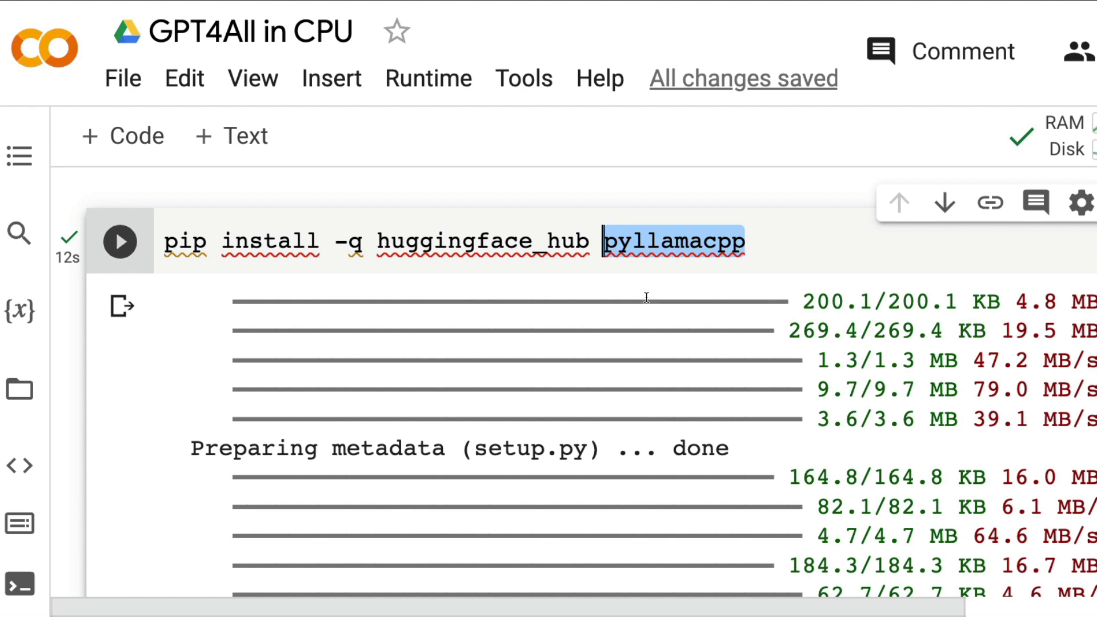
pyautogui.moveTo(511, 334)
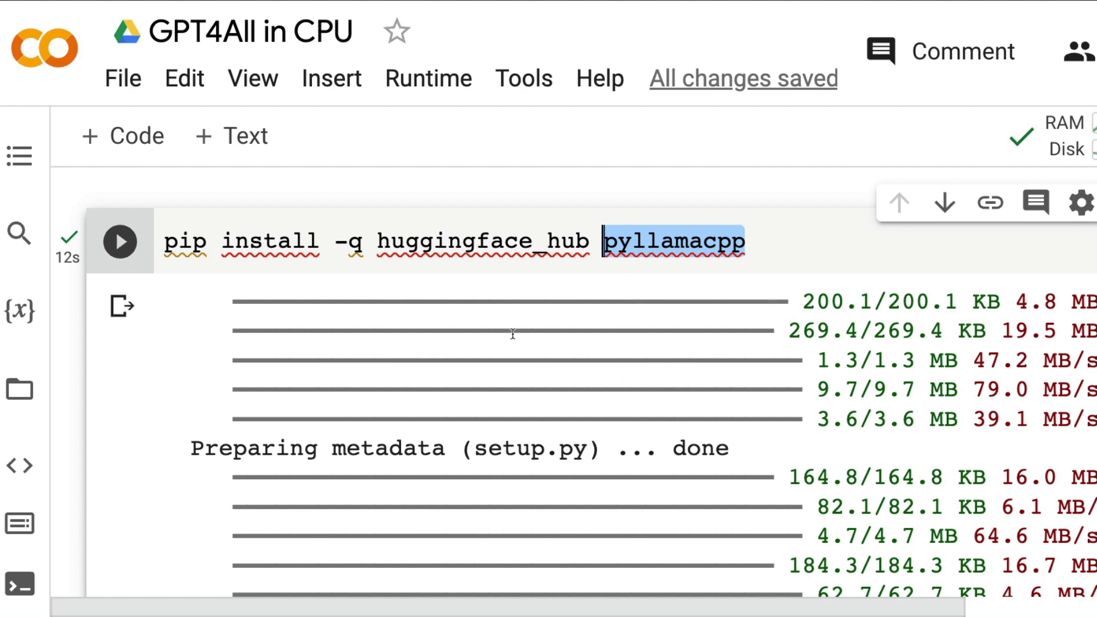
pyautogui.scroll(-3)
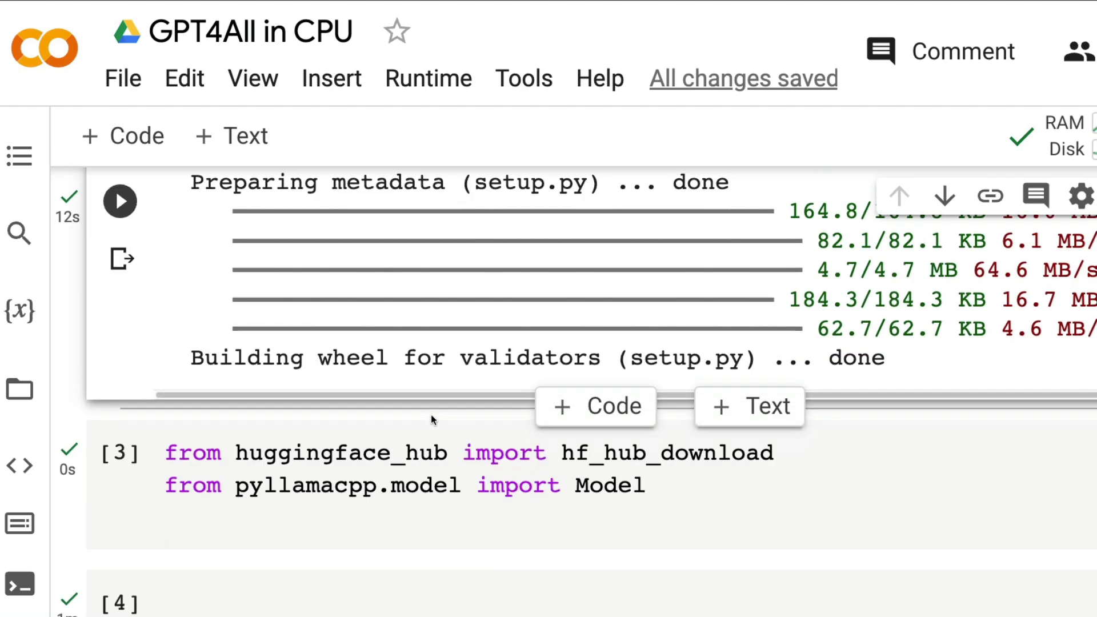
pyautogui.scroll(-3)
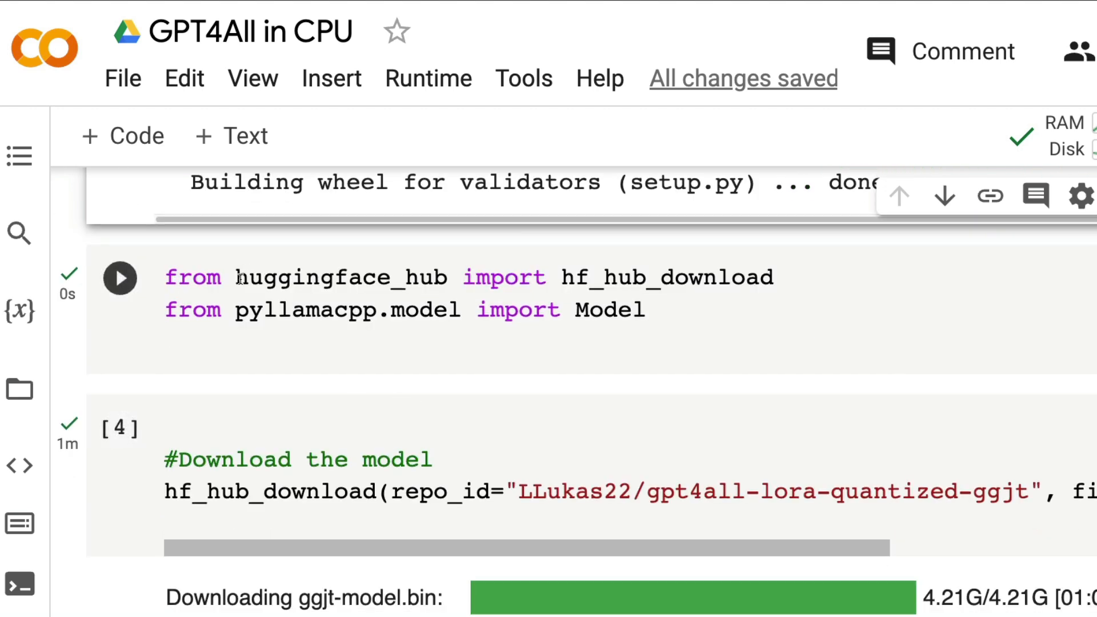
pyautogui.doubleClick(341, 277)
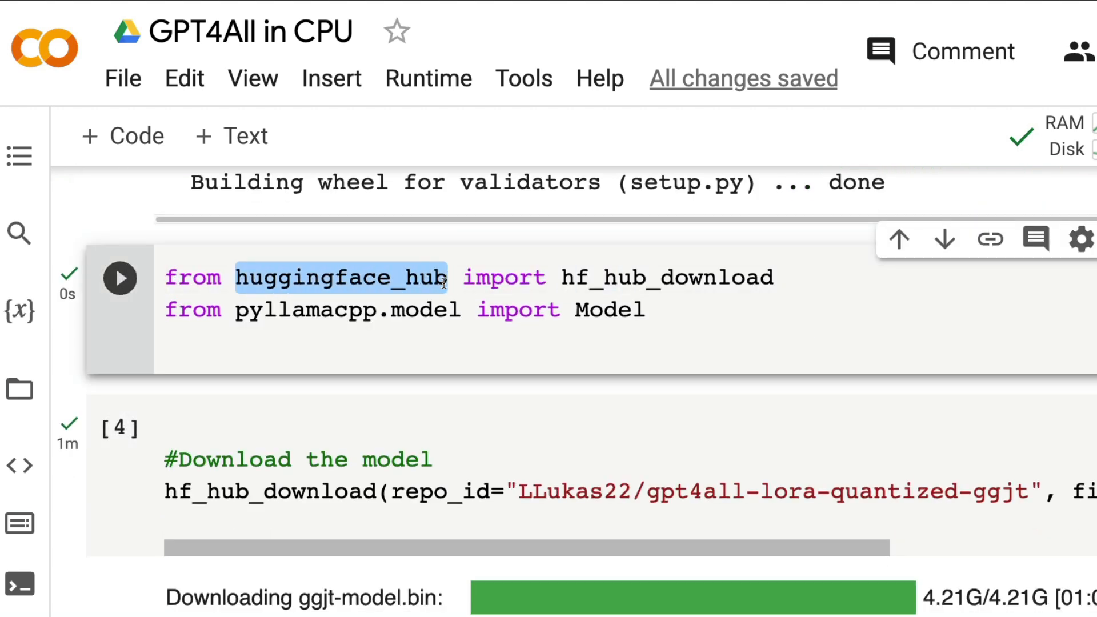
pyautogui.doubleClick(577, 277)
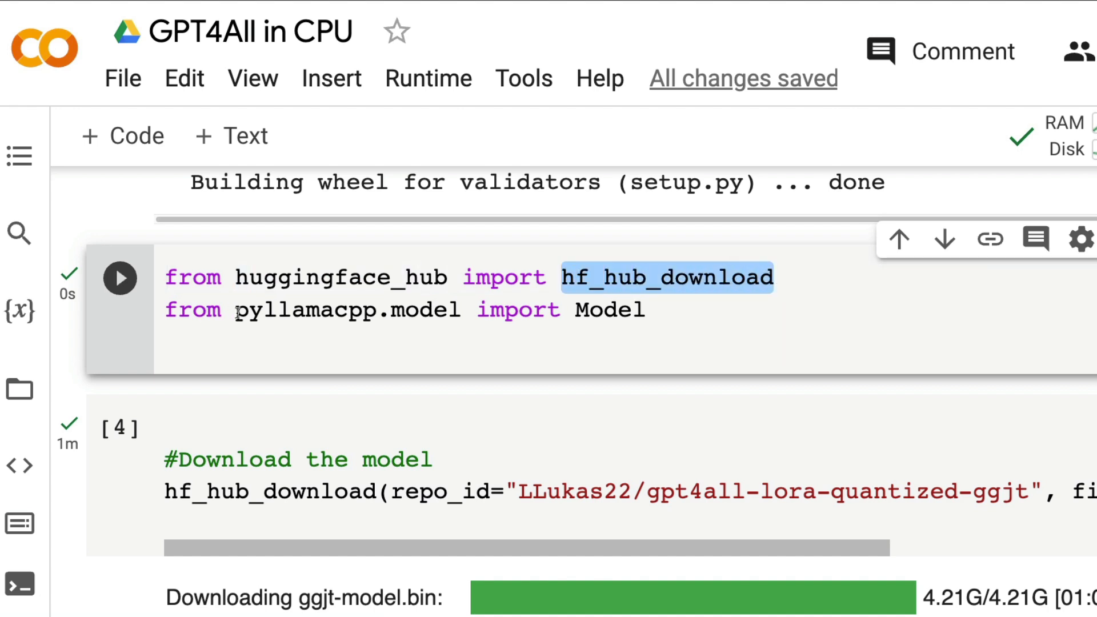
pyautogui.doubleClick(312, 310)
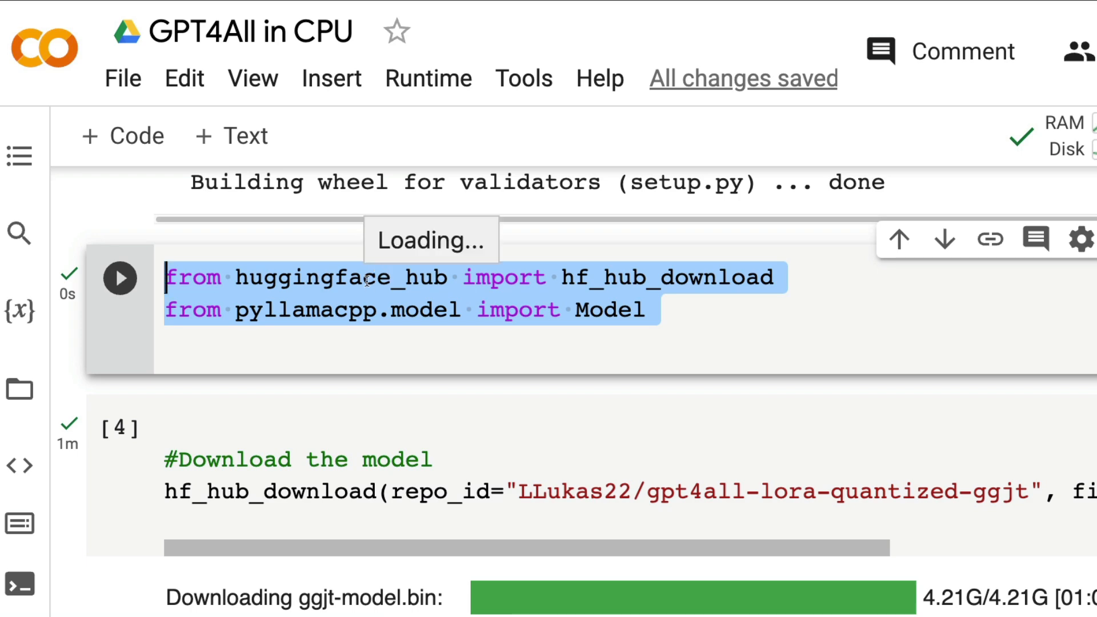
pyautogui.scroll(-3)
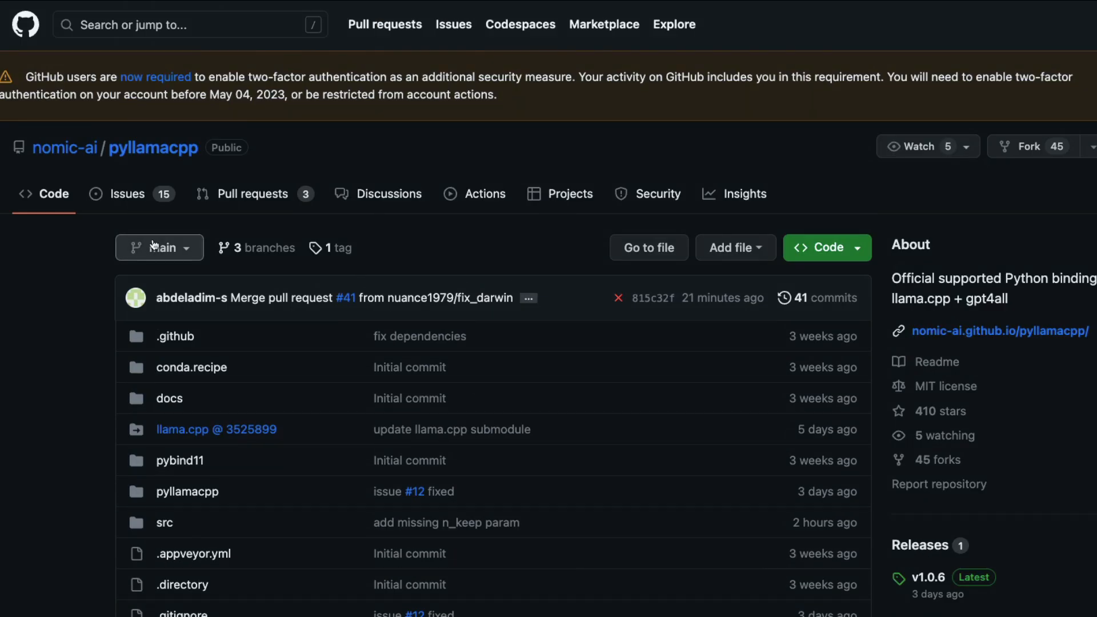
# Step: Open issue #40 'ggml to the new format' and scroll to LLukas22's Hugging Face link
pyautogui.click(127, 193)
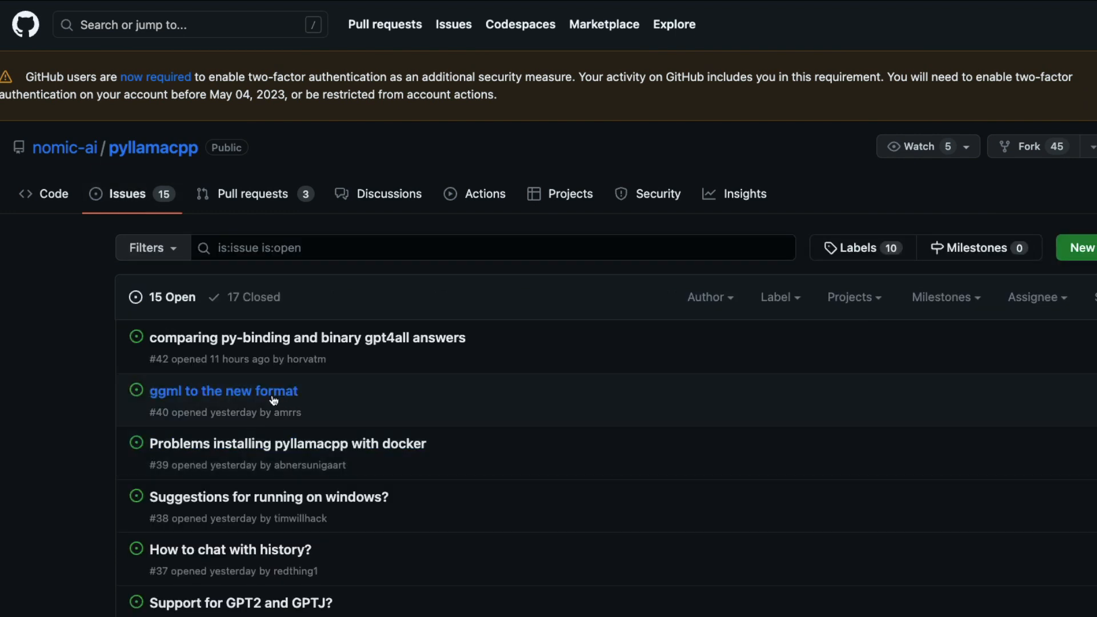
pyautogui.click(224, 390)
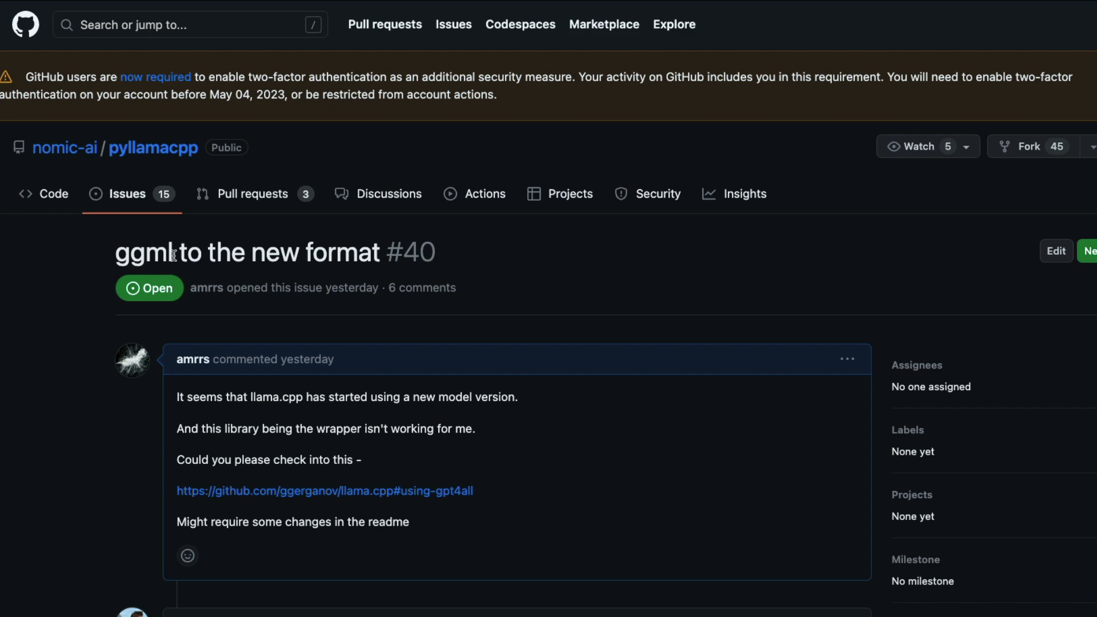
pyautogui.doubleClick(143, 252)
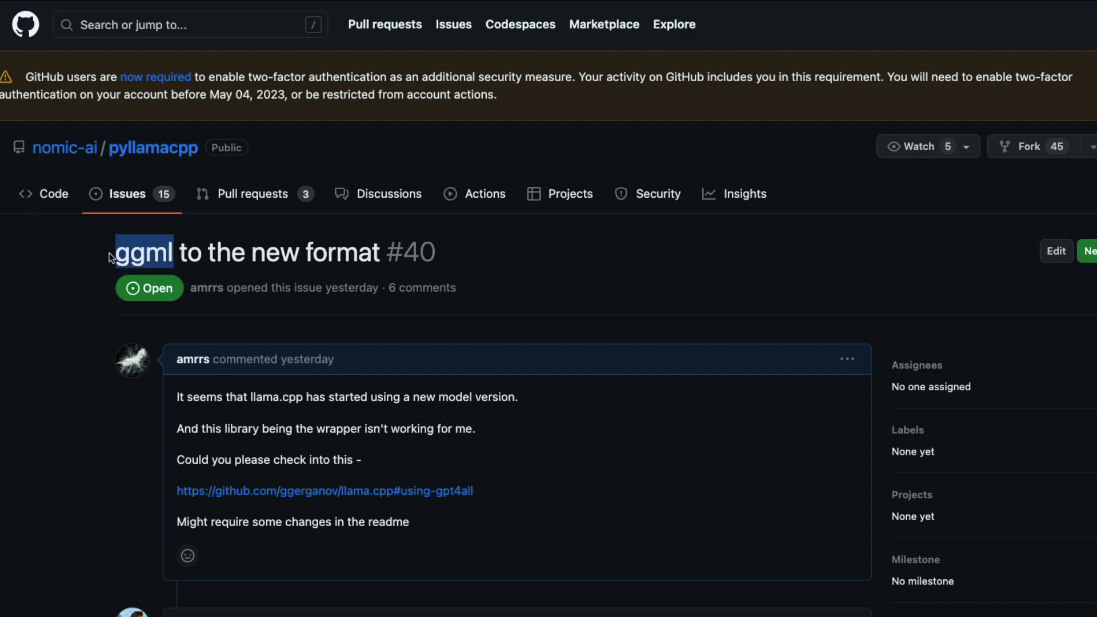
pyautogui.scroll(-3)
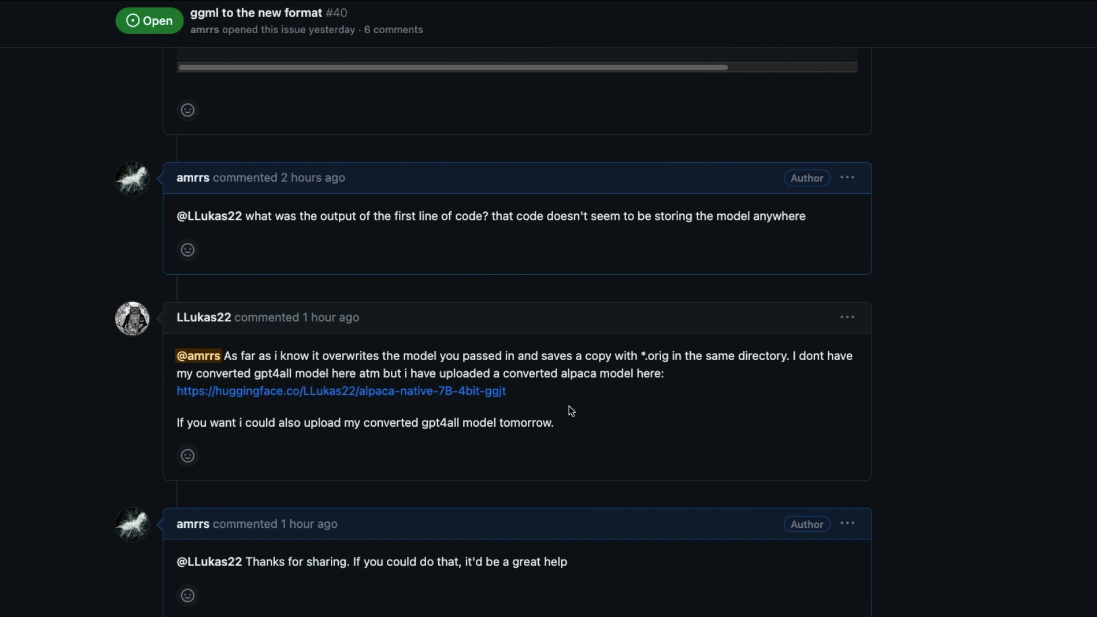
pyautogui.scroll(-3)
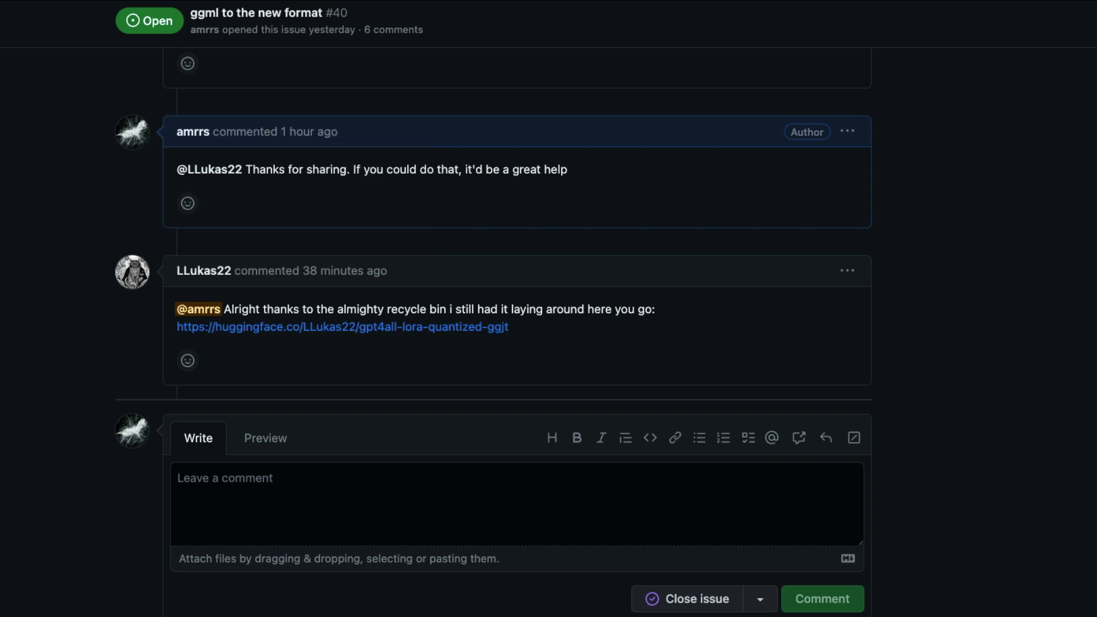
# Step: Follow the link to the LLukas22/gpt4all-lora-quantized-ggjt model card on Hugging Face
pyautogui.click(342, 327)
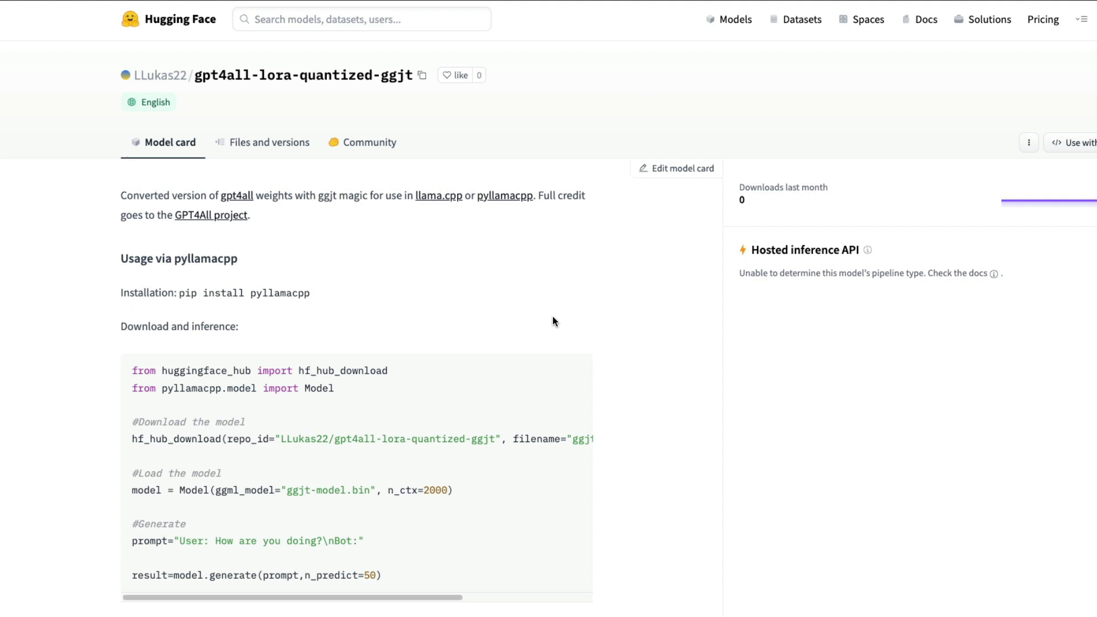
pyautogui.moveTo(388, 331)
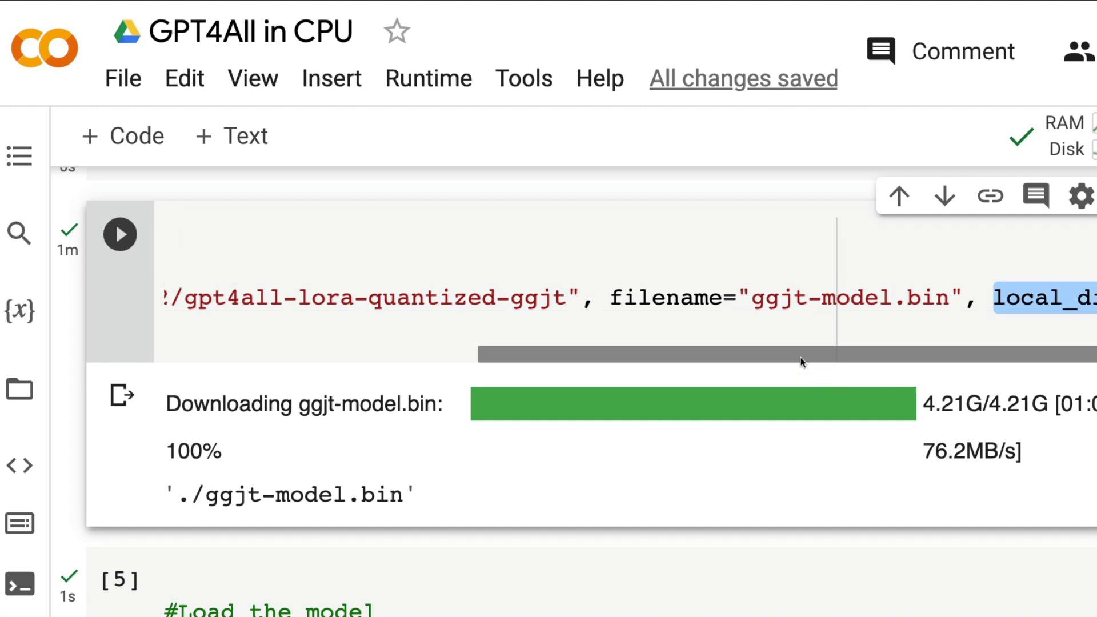
pyautogui.moveTo(107, 463)
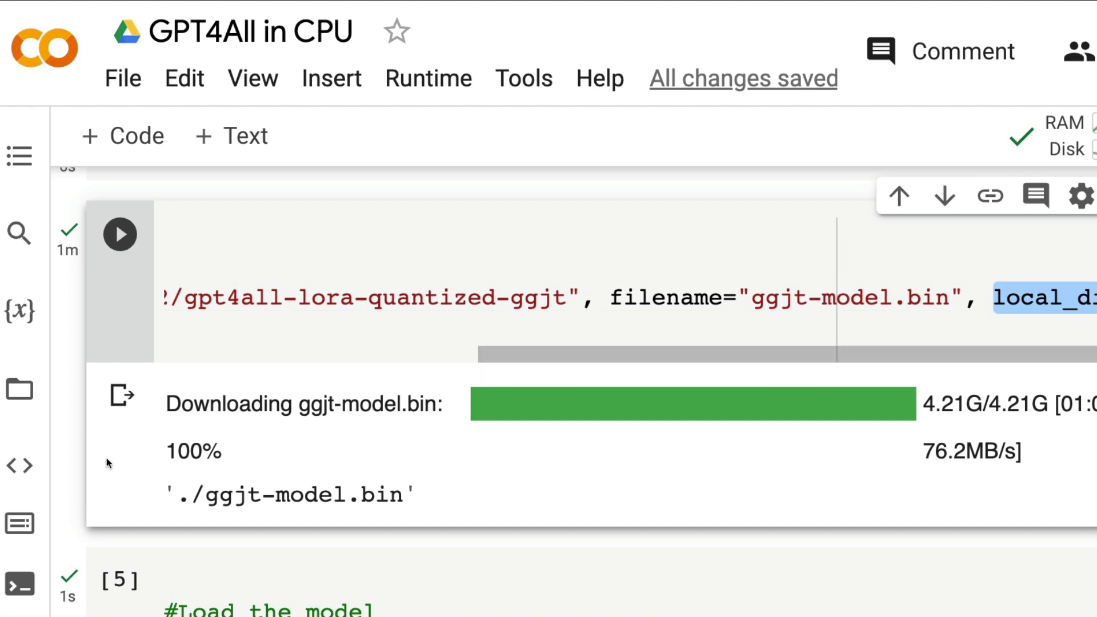
# Step: Highlight the hf_hub_download call and open the Files panel listing ggjt-model.bin
pyautogui.click(19, 390)
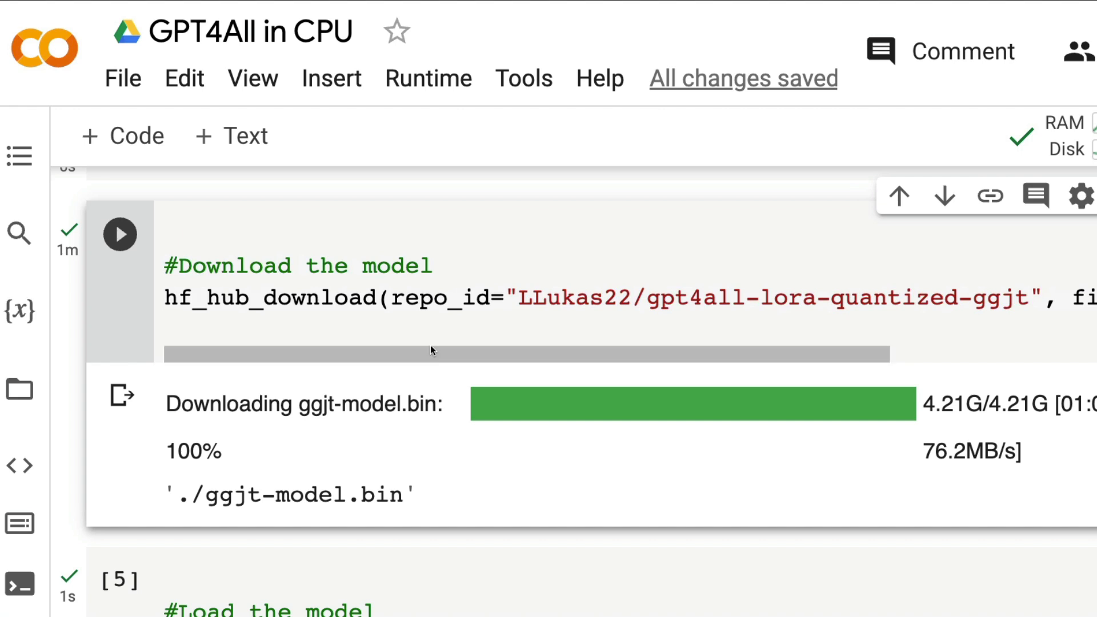
pyautogui.doubleClick(269, 297)
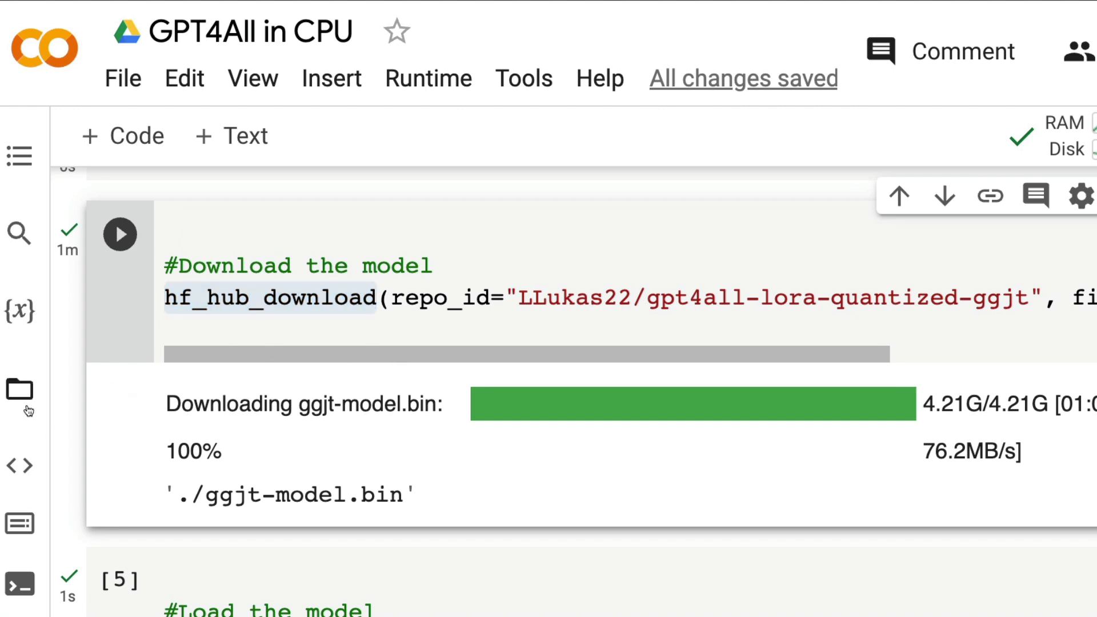
pyautogui.click(19, 390)
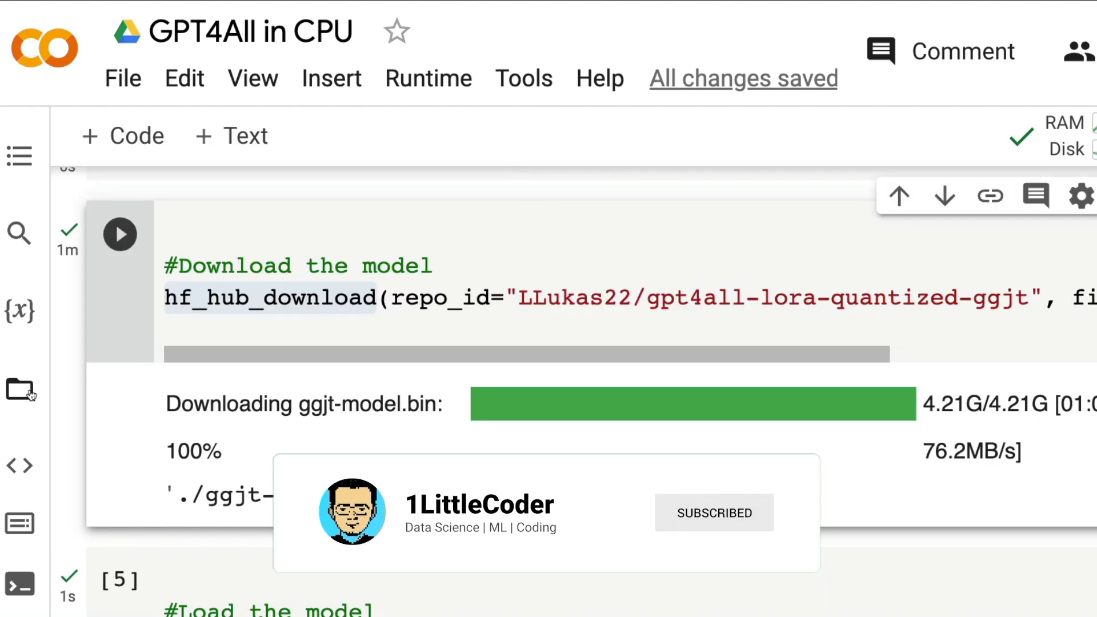
pyautogui.click(19, 389)
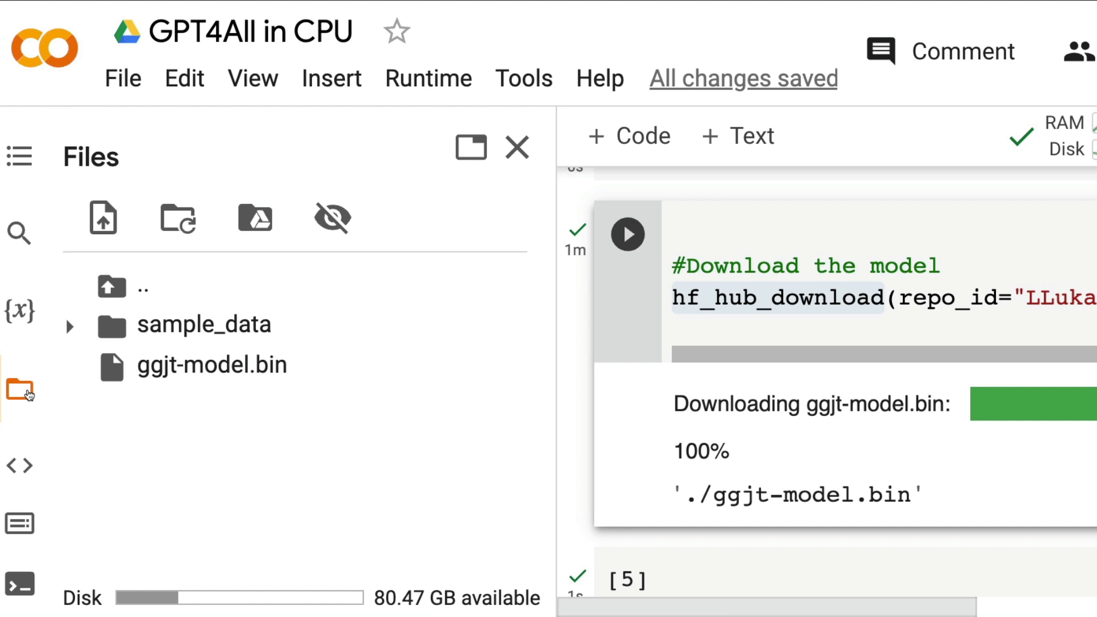
pyautogui.moveTo(10, 410)
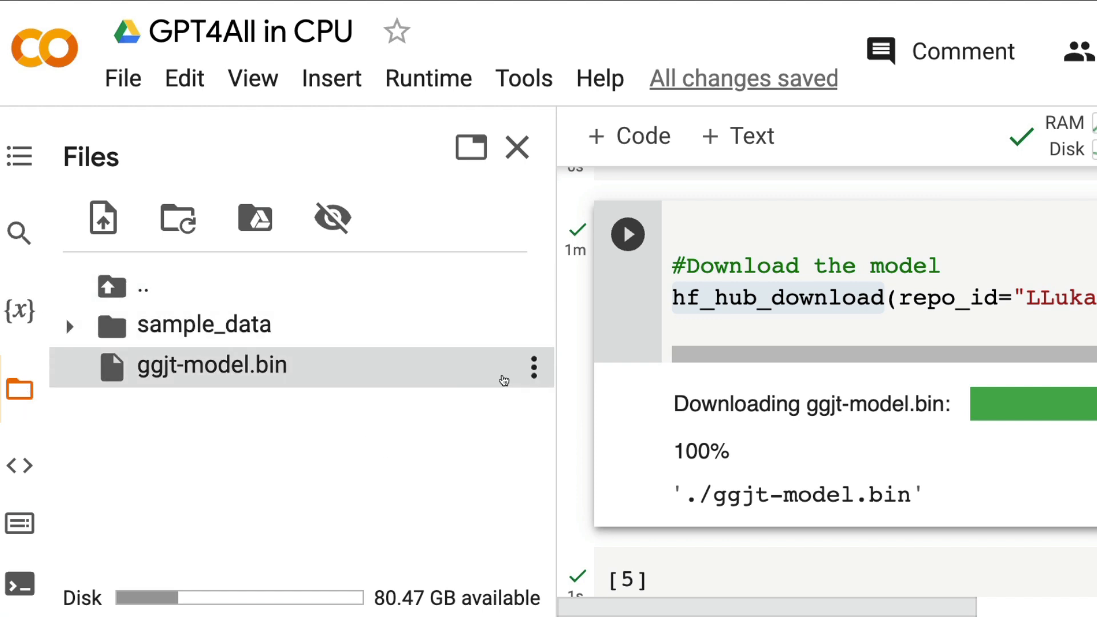
# Step: Close the Files panel and scroll to the load cell using ggjt-model.bin with n_ctx=2000
pyautogui.click(516, 147)
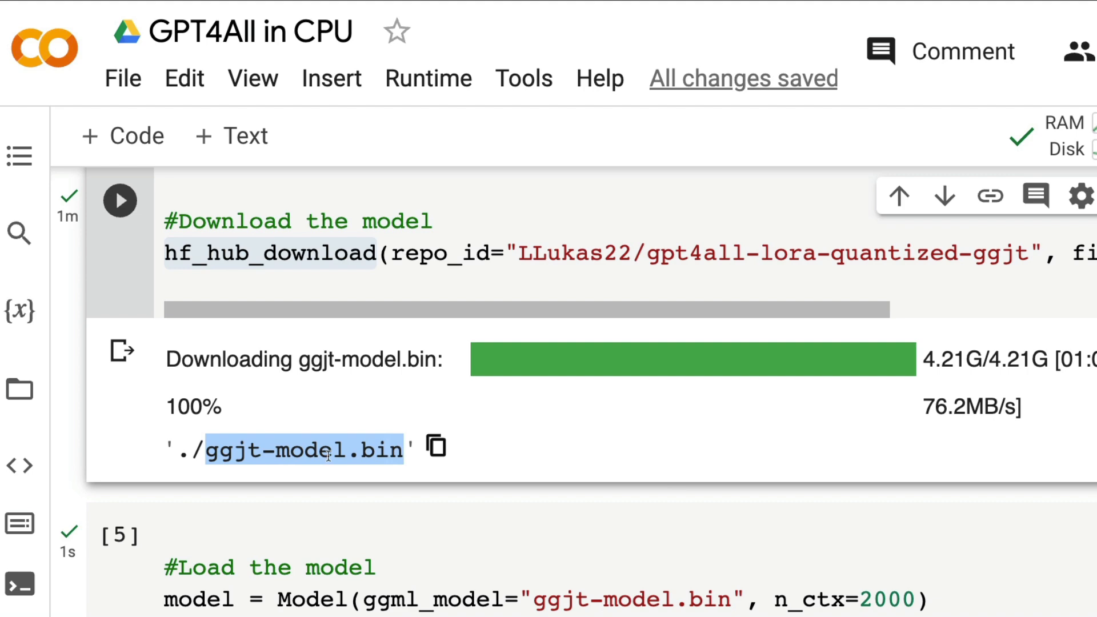
pyautogui.scroll(-3)
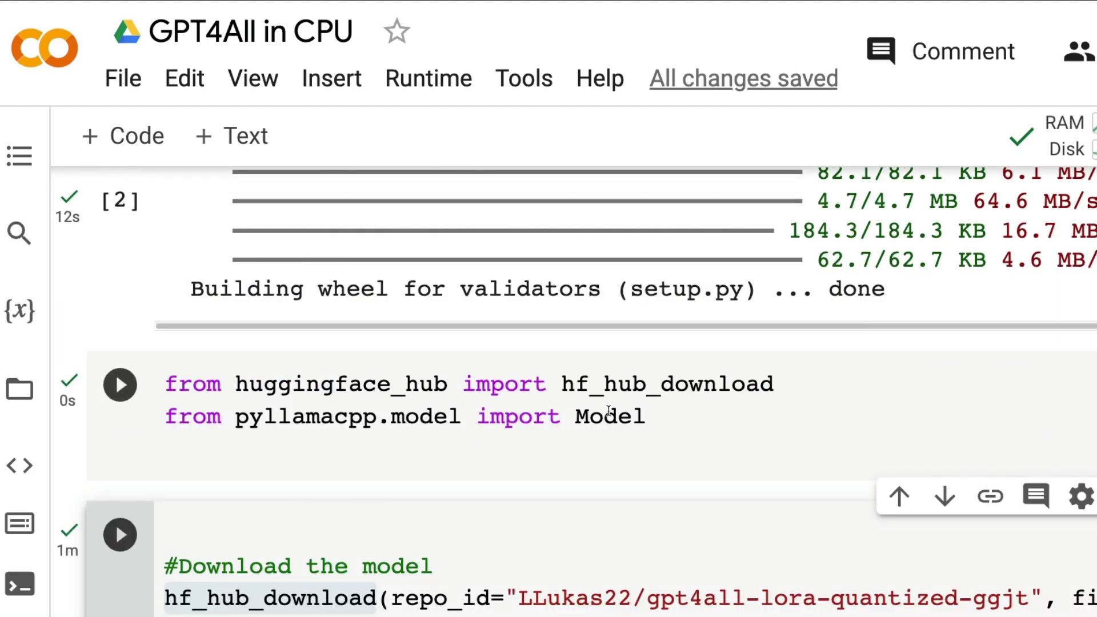
pyautogui.scroll(-3)
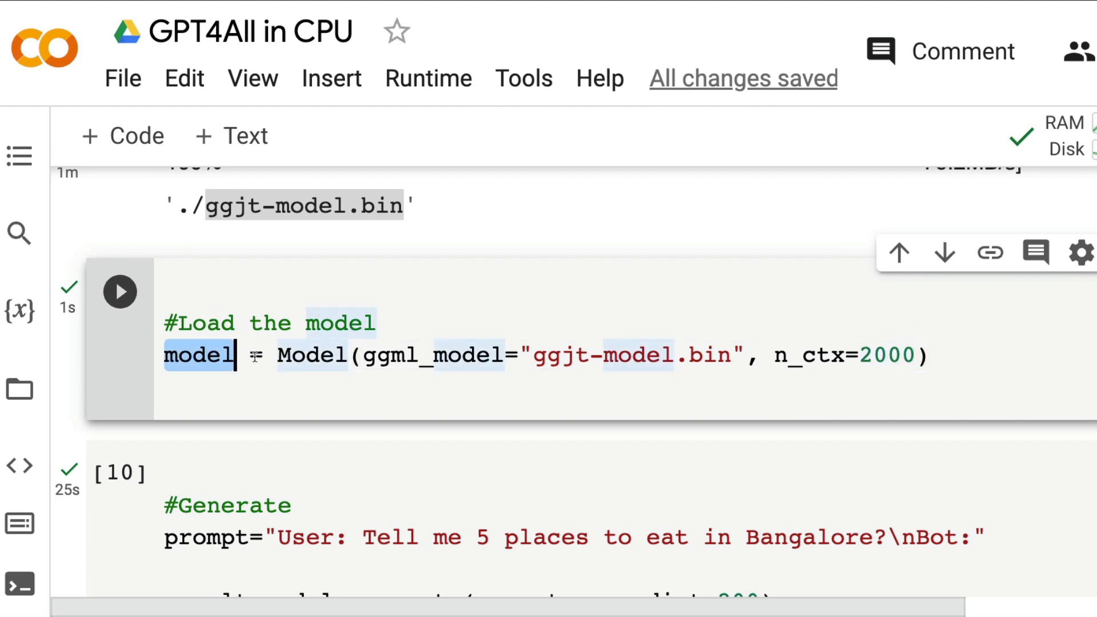
pyautogui.scroll(-3)
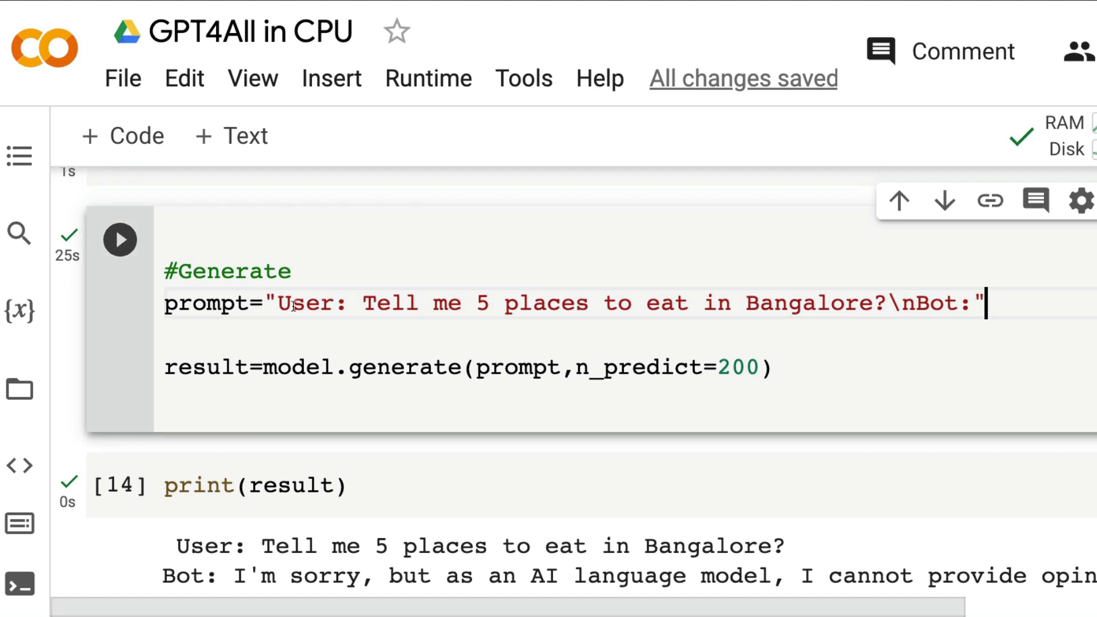
pyautogui.moveTo(280, 302); pyautogui.dragTo(913, 303)
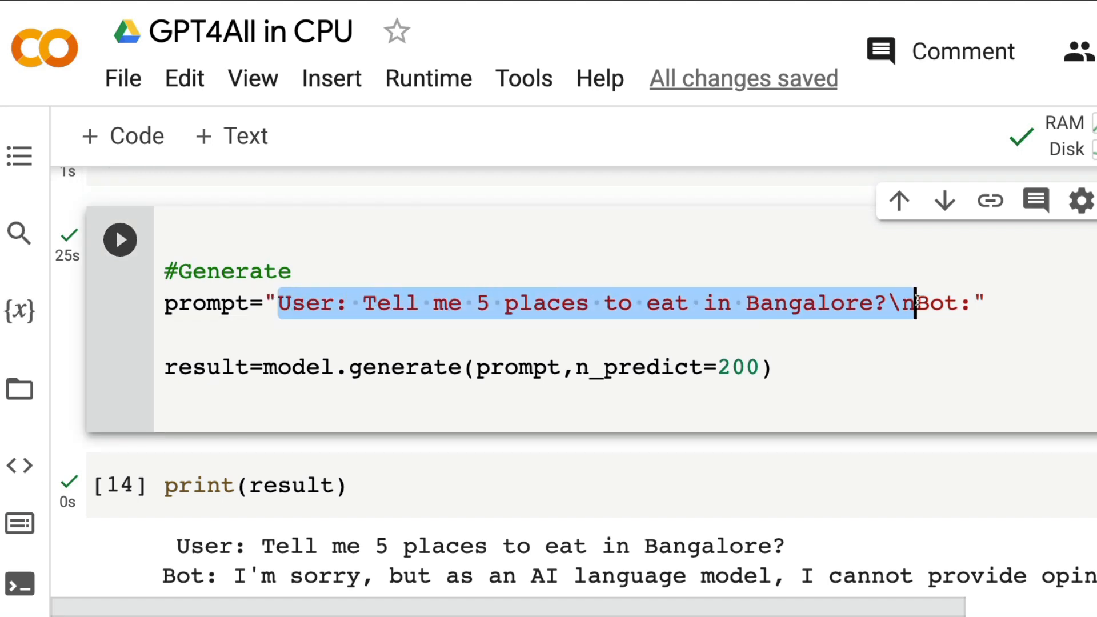
pyautogui.click(986, 302)
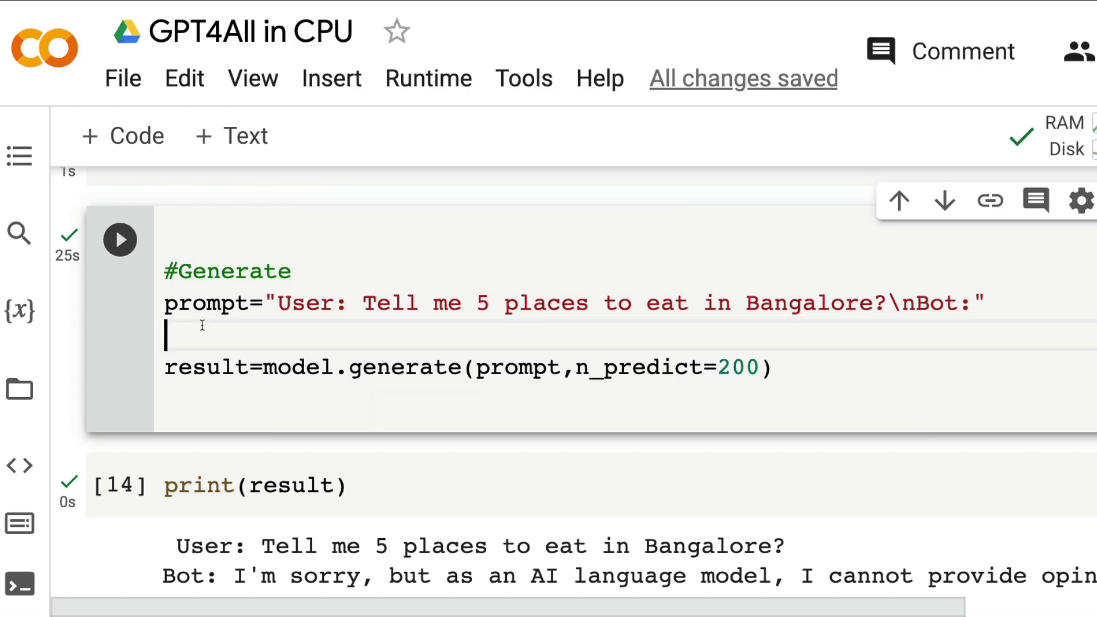
pyautogui.moveTo(278, 302); pyautogui.dragTo(881, 302)
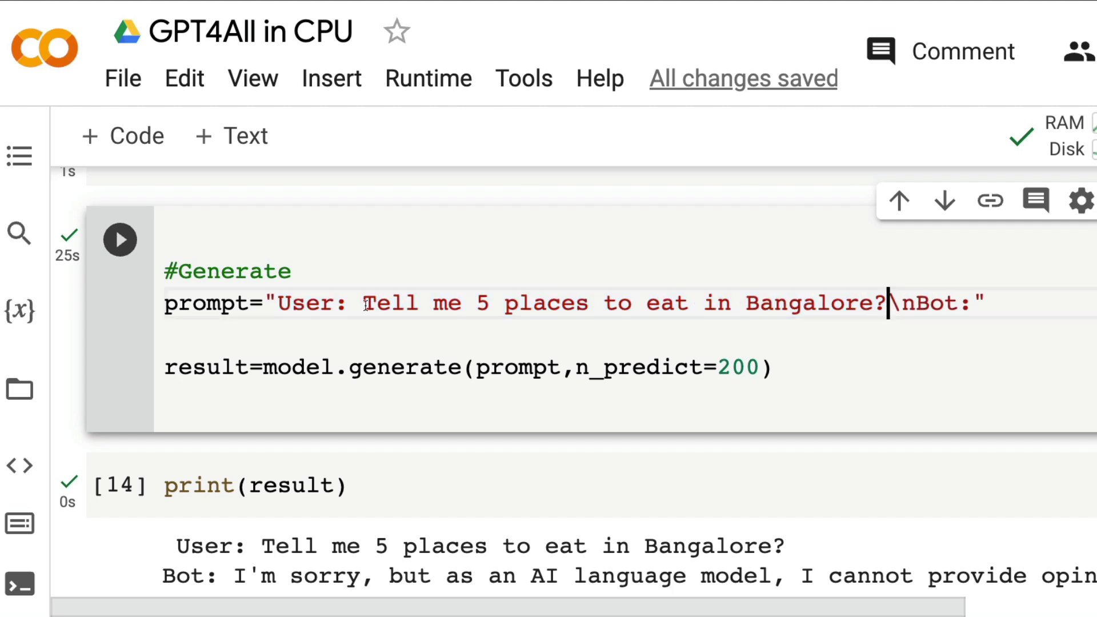
pyautogui.moveTo(364, 303); pyautogui.dragTo(885, 302)
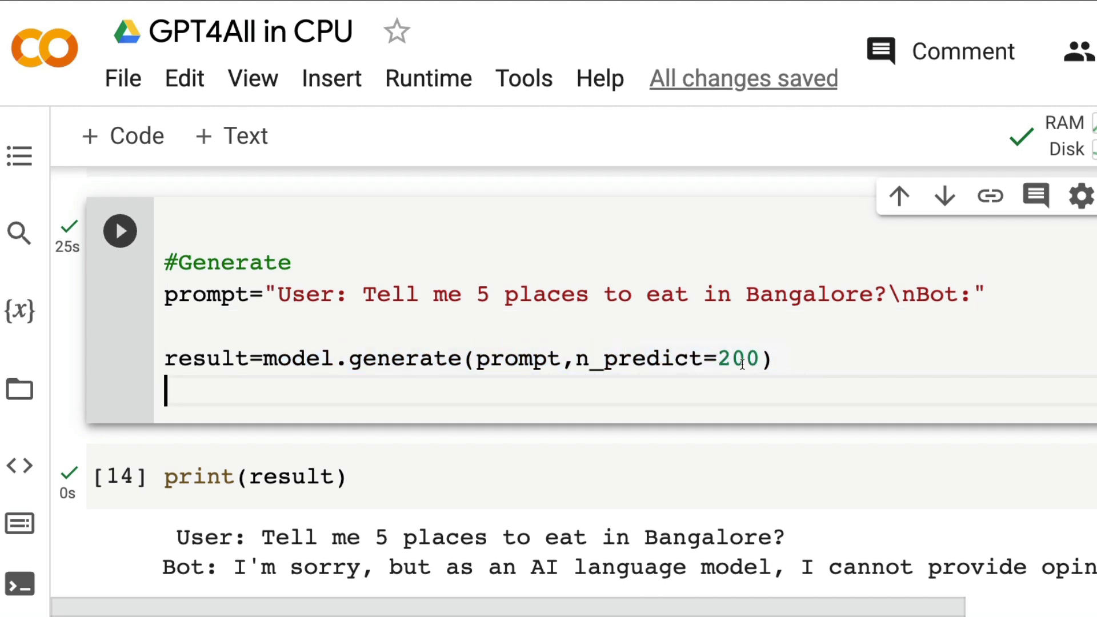
pyautogui.doubleClick(736, 359)
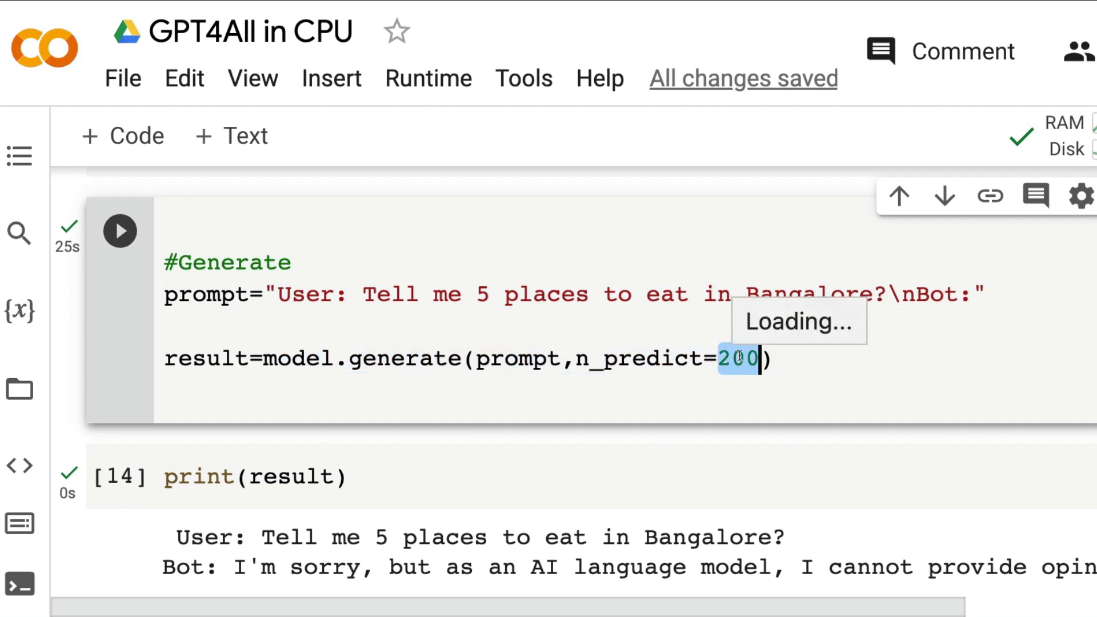
pyautogui.doubleClick(402, 358)
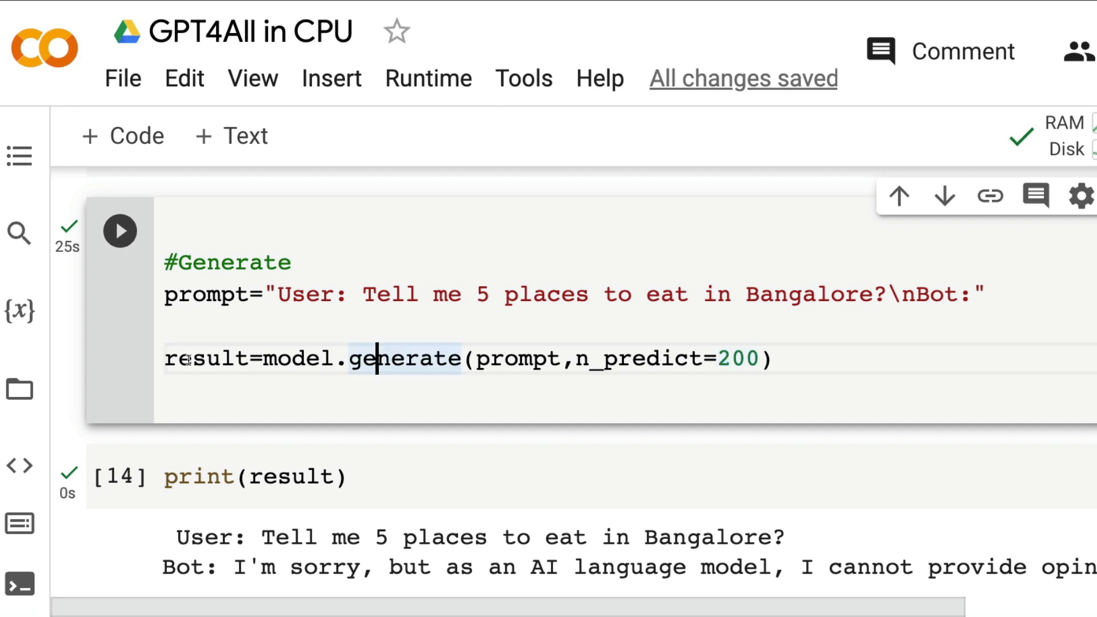
pyautogui.doubleClick(205, 359)
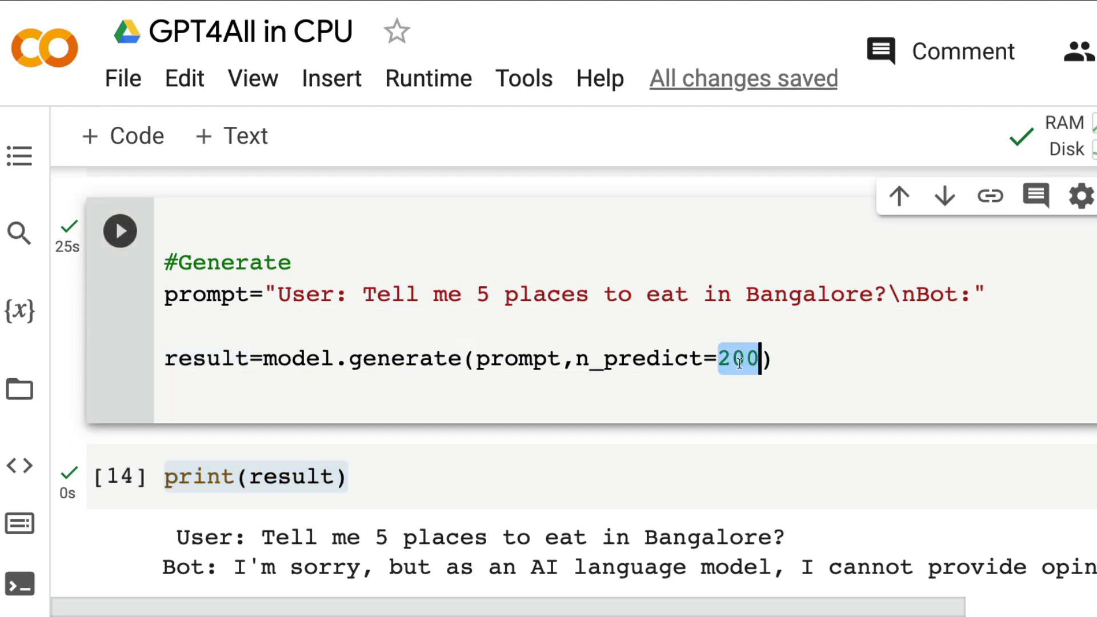
pyautogui.write('50')
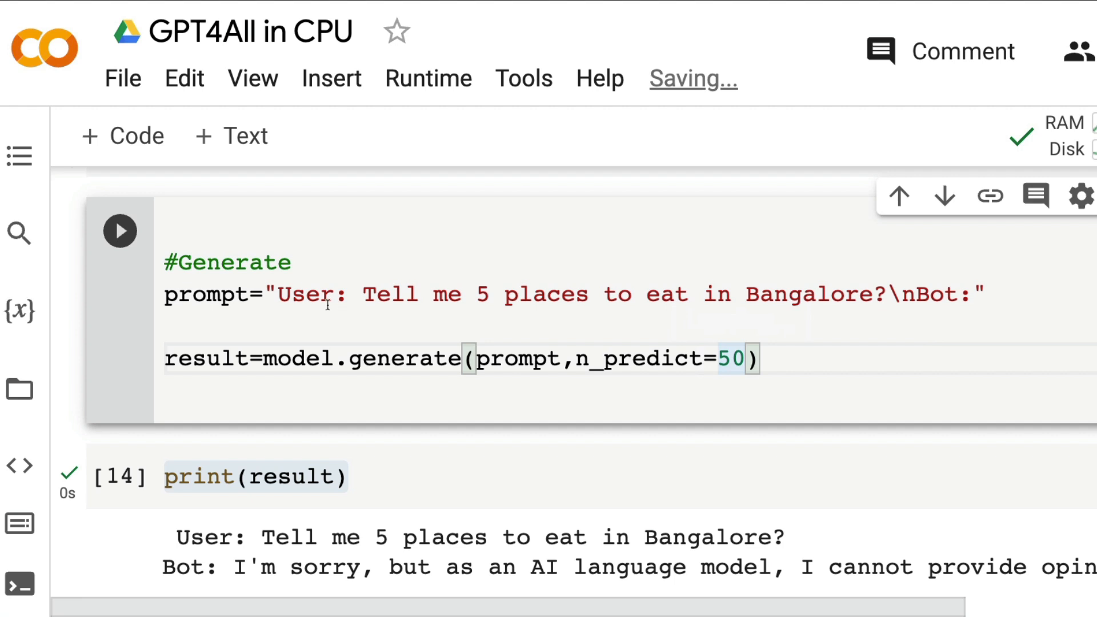
# Step: Replace the Bangalore question with 'Write a joke on Elon Musk' and run generation
pyautogui.moveTo(363, 294); pyautogui.dragTo(875, 294)
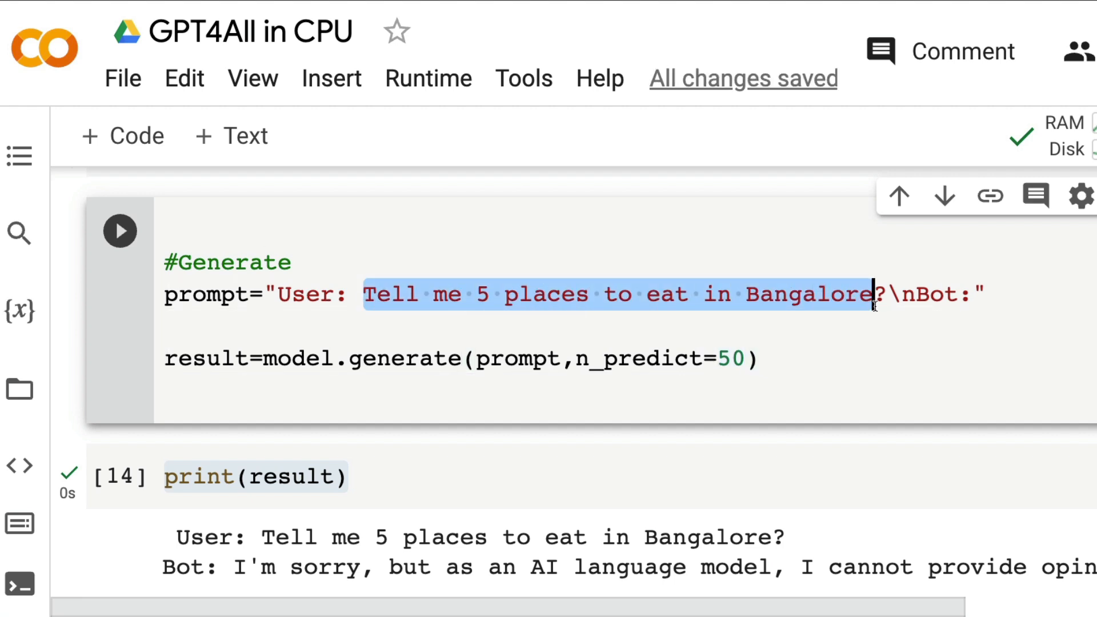
pyautogui.write('Write a joke on')
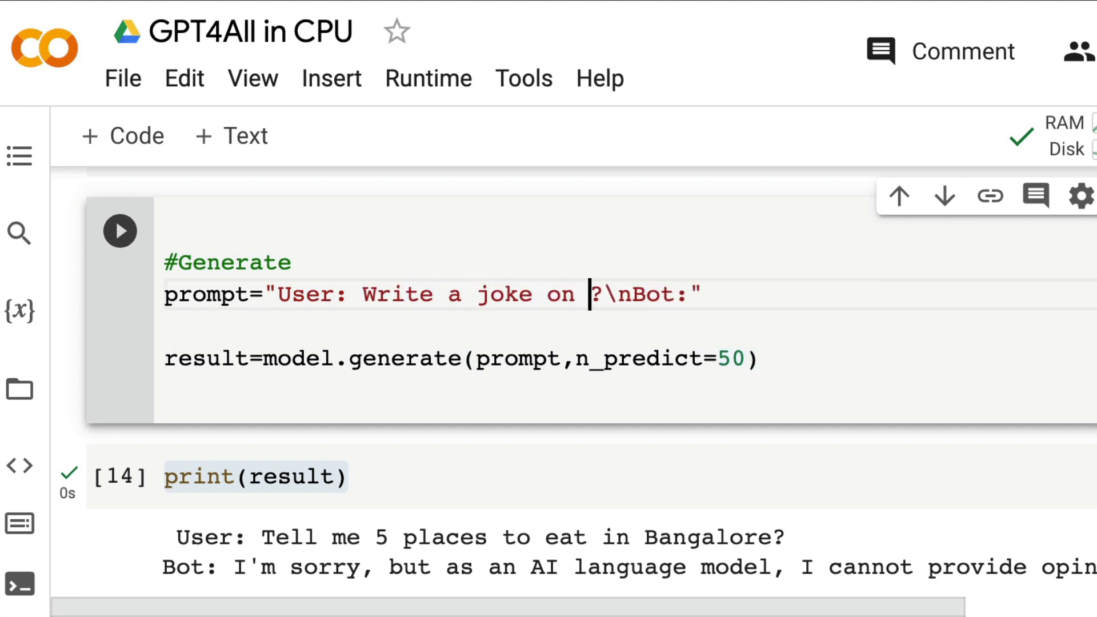
pyautogui.write('Elon Musk')
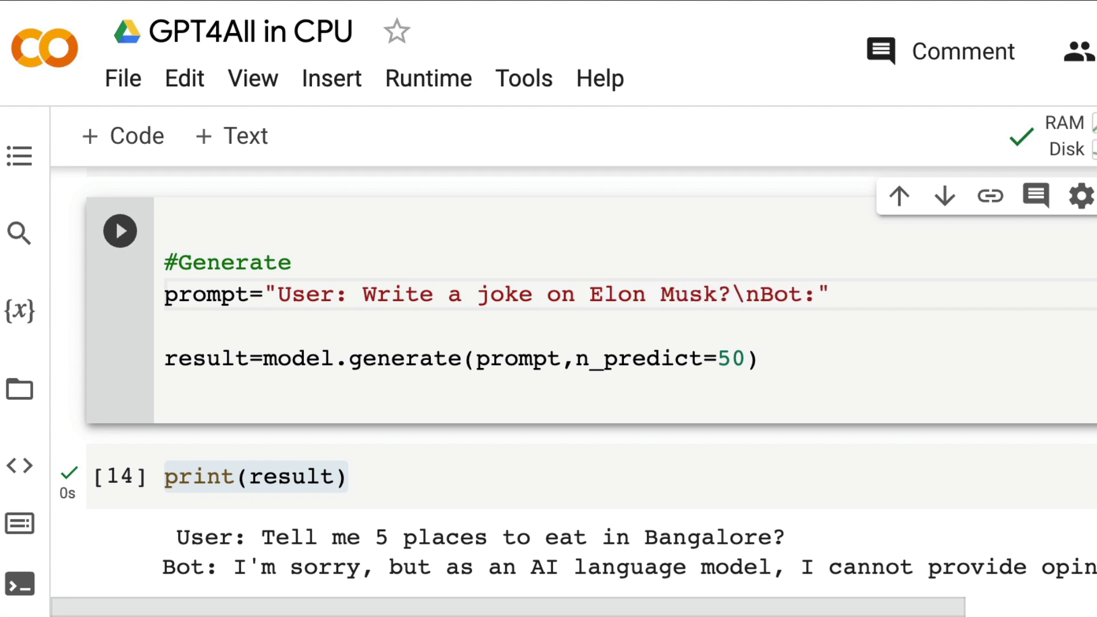
pyautogui.click(119, 231)
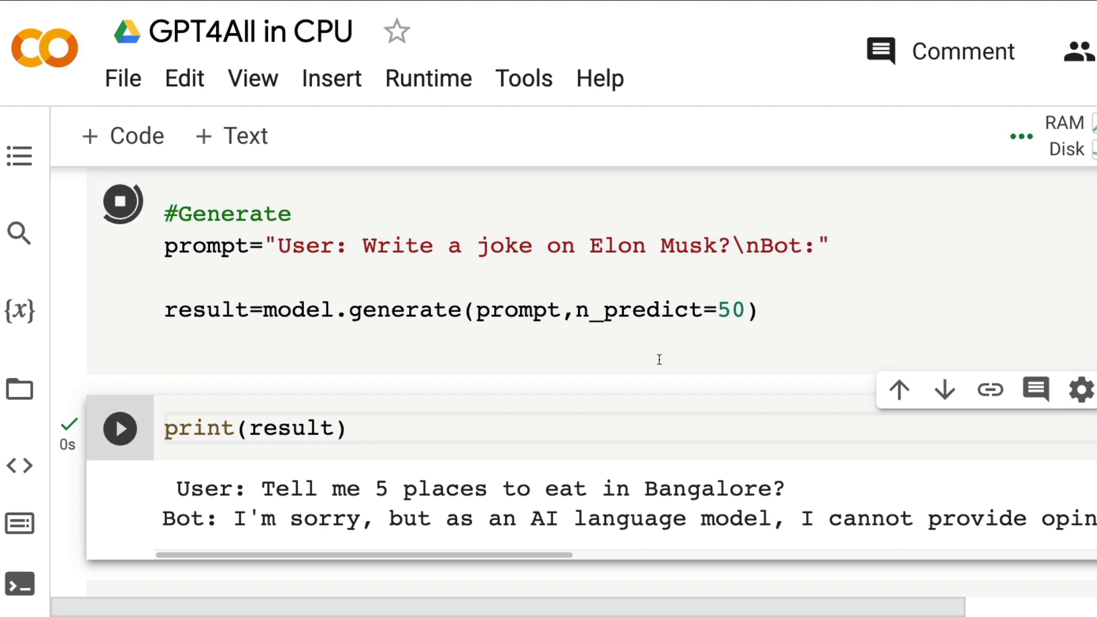
pyautogui.moveTo(662, 363)
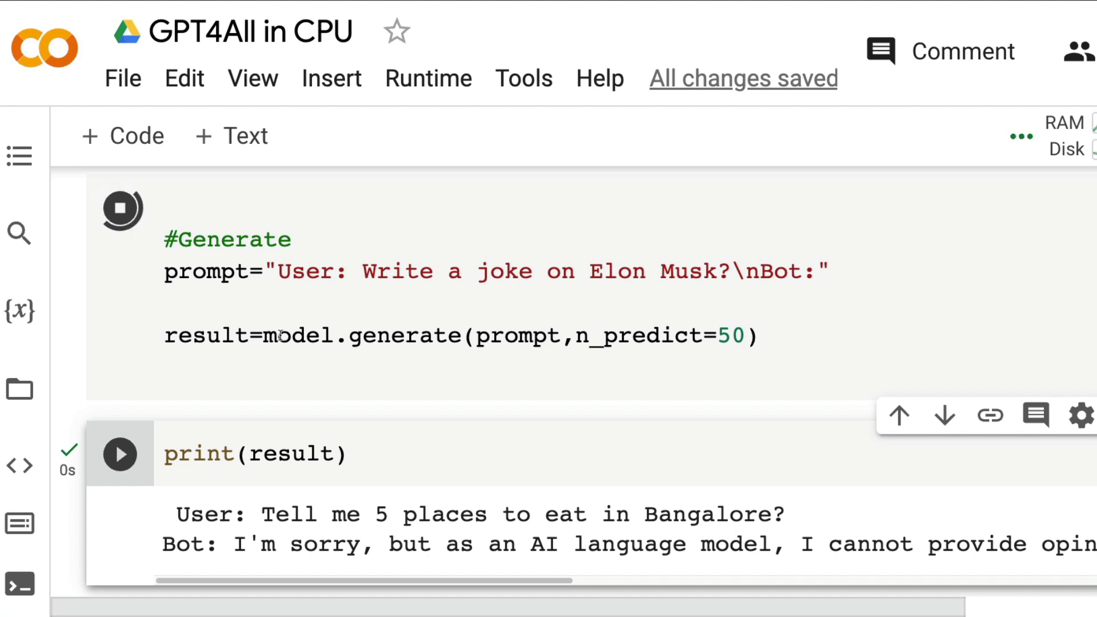
# Step: Highlight entries in llama.cpp's supported models and bindings list while generation runs
pyautogui.doubleClick(404, 336)
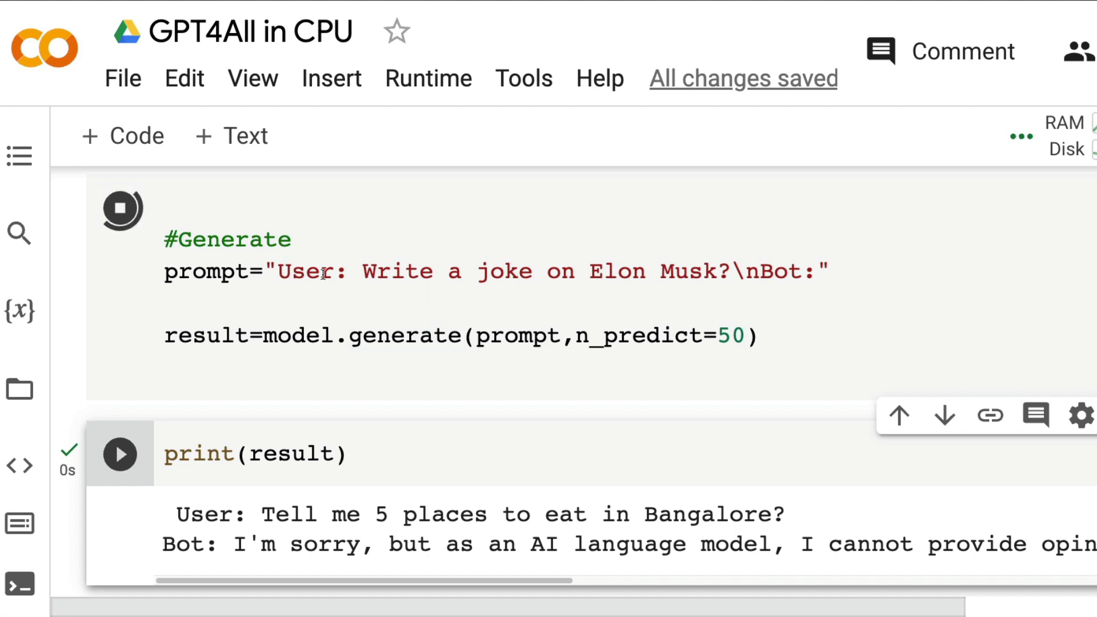
pyautogui.moveTo(736, 279)
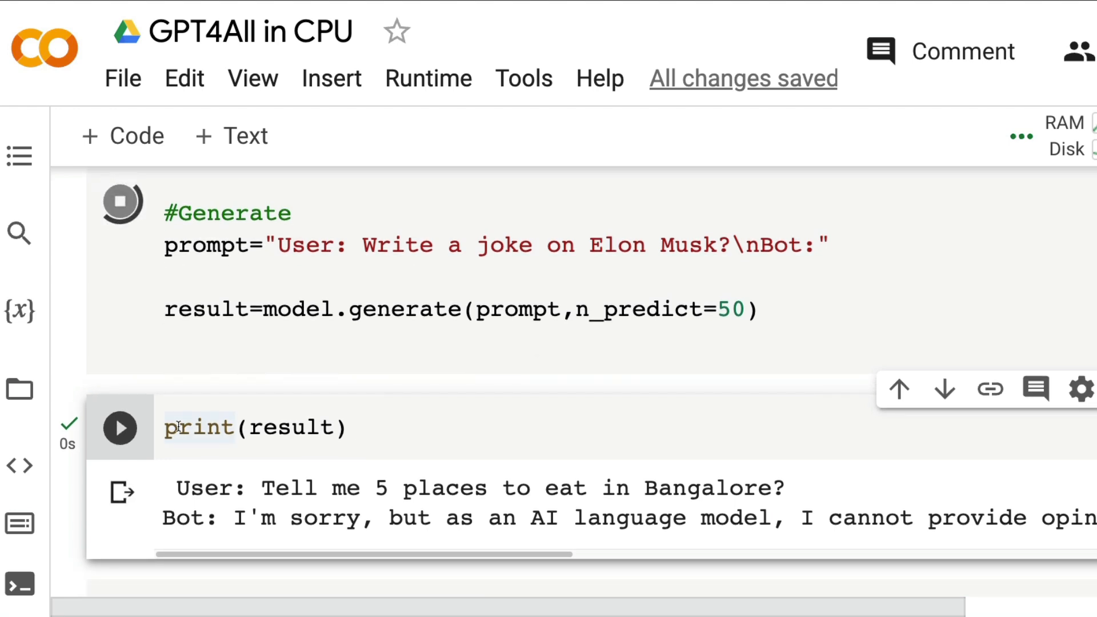
pyautogui.doubleClick(290, 427)
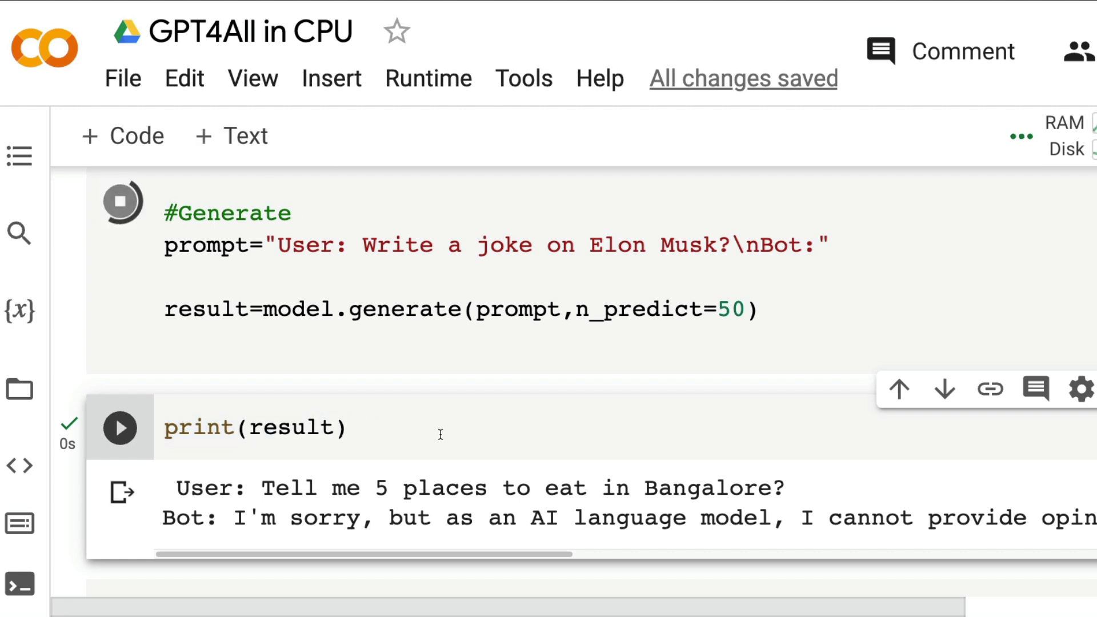
pyautogui.doubleClick(206, 309)
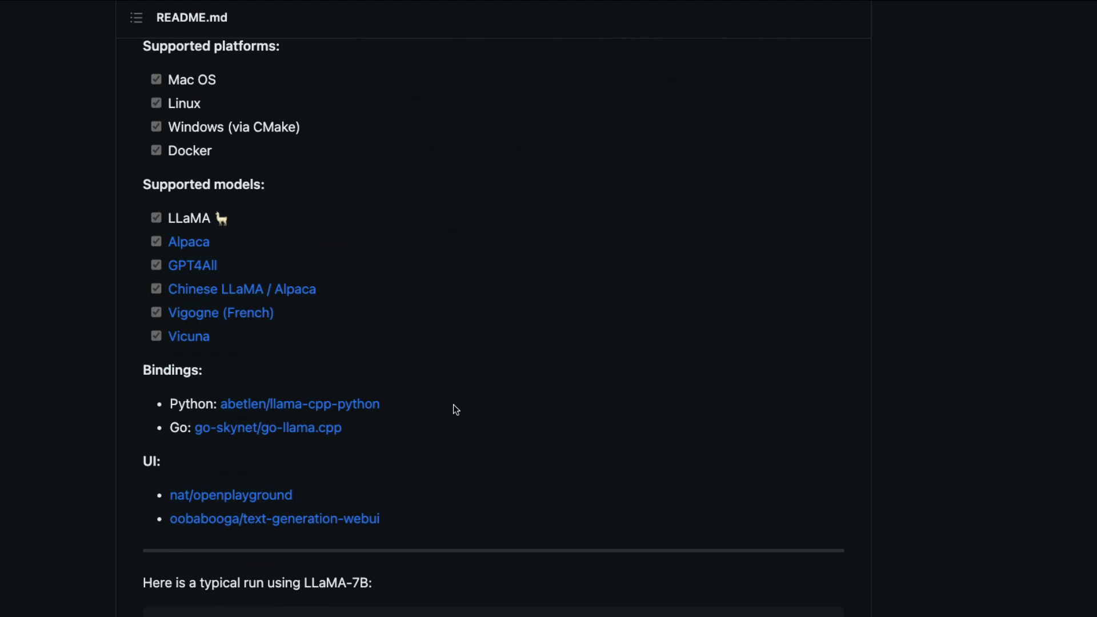
# Step: Search the llama.cpp README for 'gpt' to reach the Using GPT4All section
pyautogui.scroll(-3)
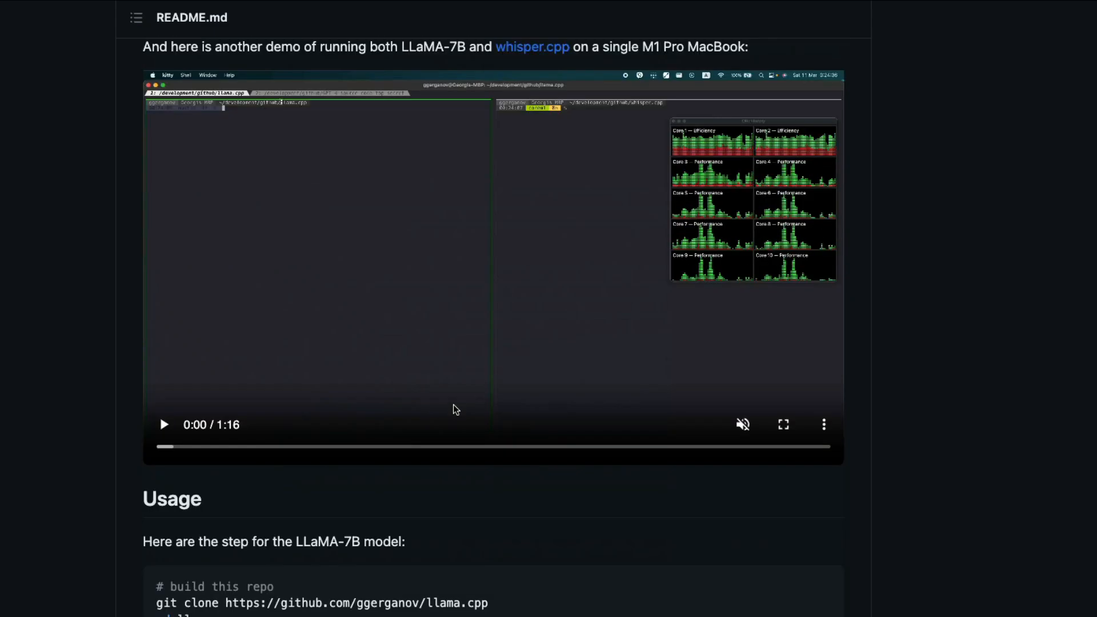
pyautogui.scroll(-3)
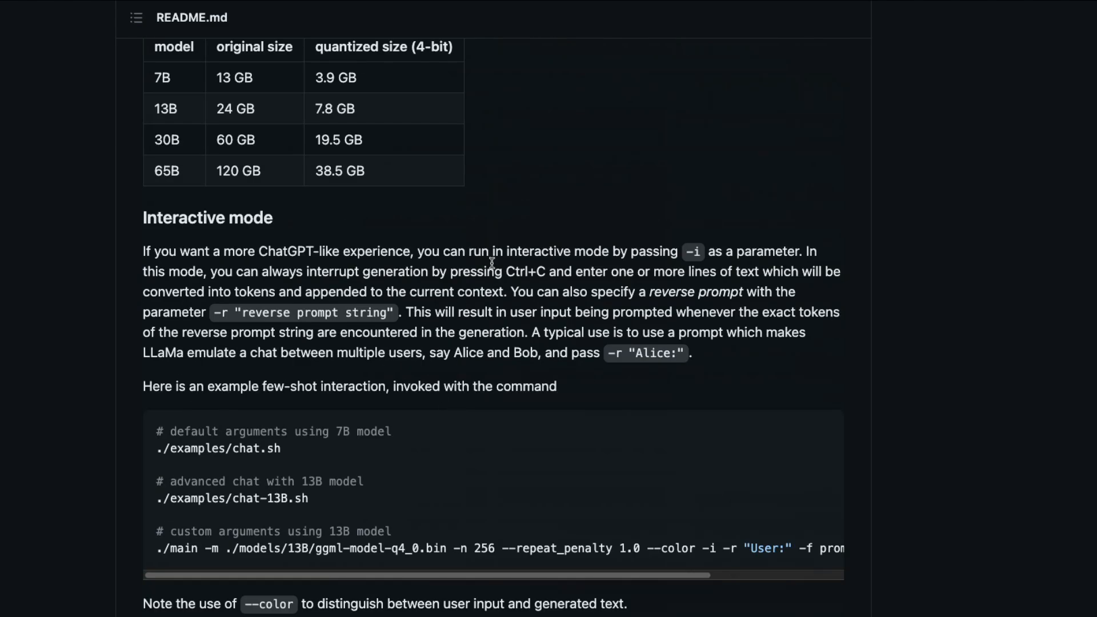
pyautogui.write('gpt4all')
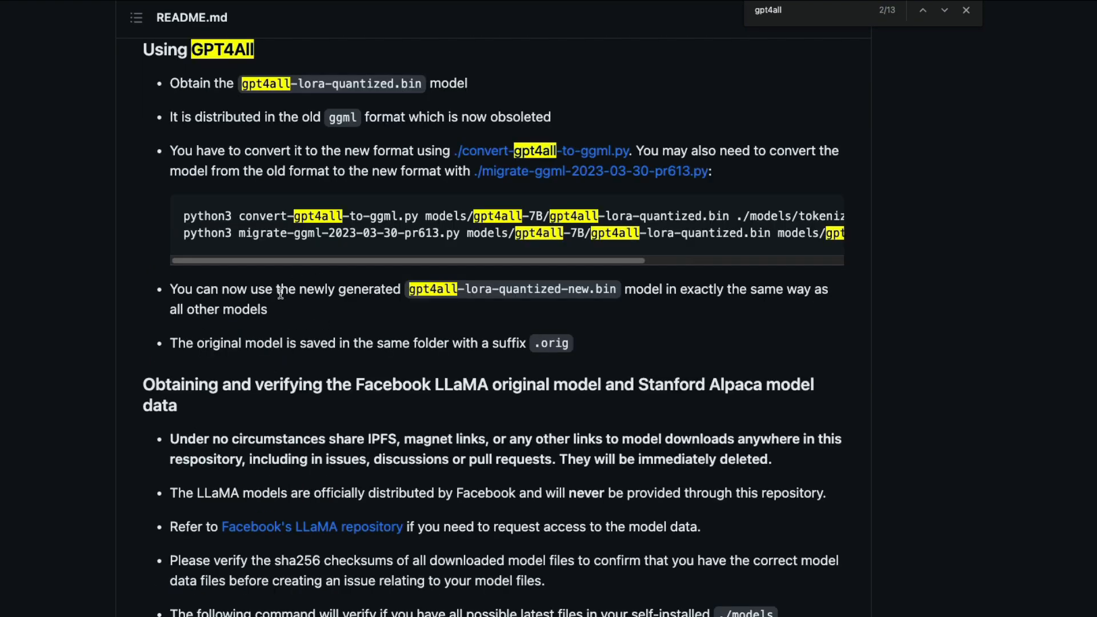
pyautogui.moveTo(399, 277)
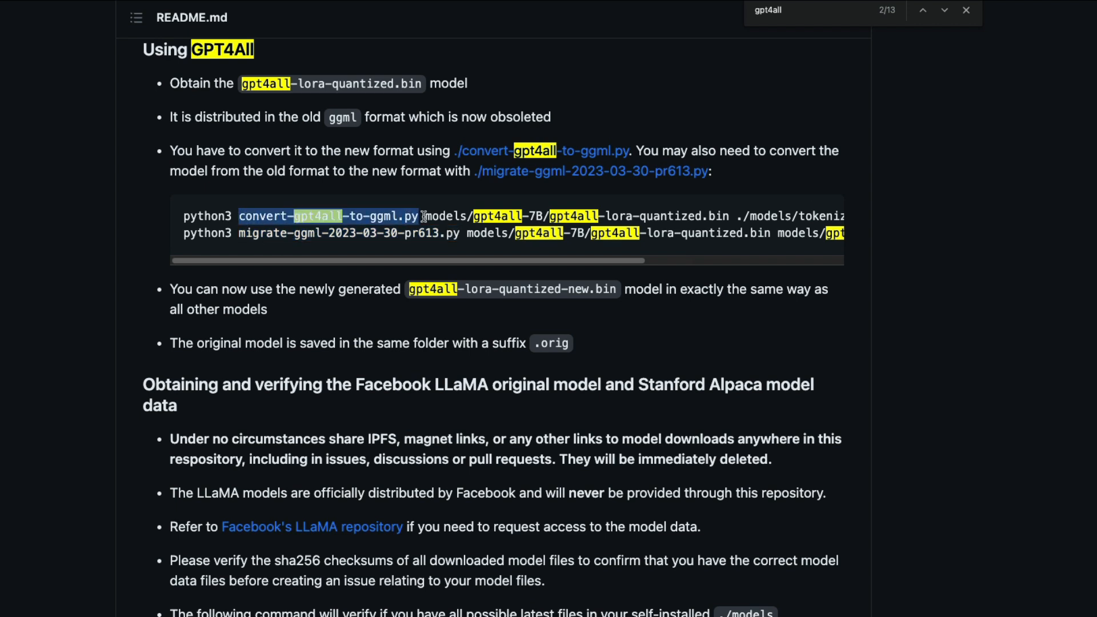
pyautogui.moveTo(428, 225)
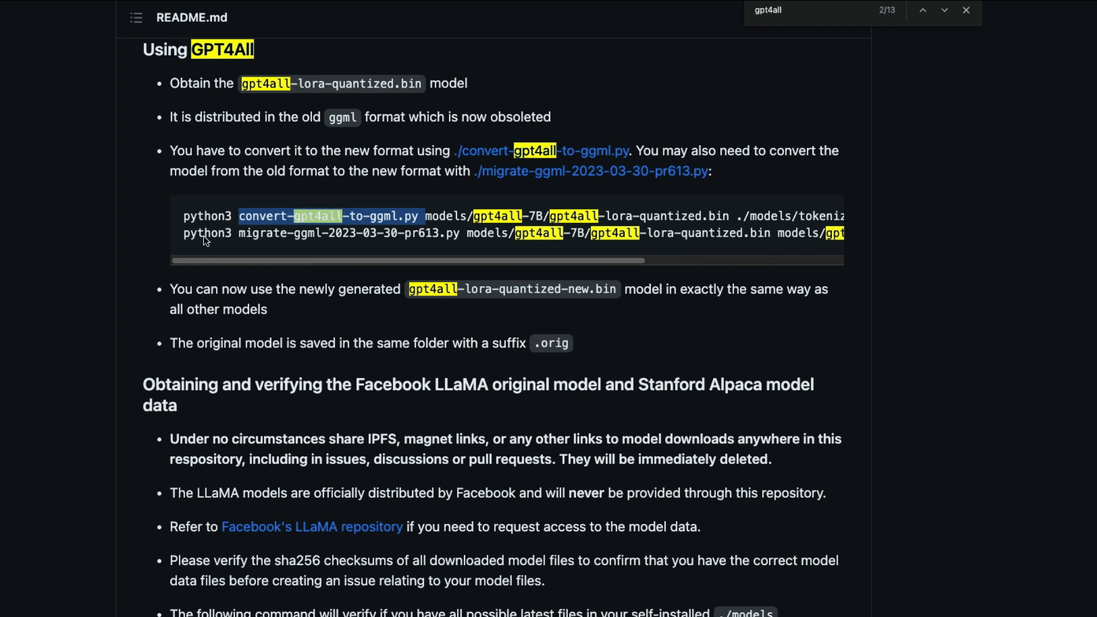
pyautogui.moveTo(374, 244)
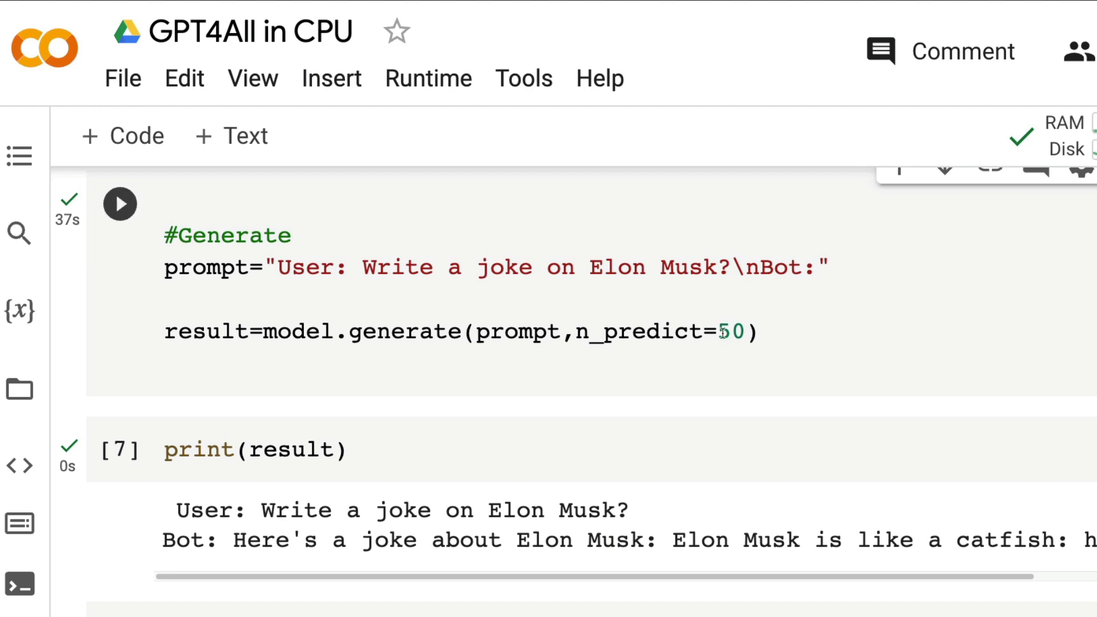
# Step: Select the Elon Musk joke output, then append 'and SpaceX' after 'Elon Musk' in the prompt
pyautogui.moveTo(279, 262); pyautogui.dragTo(689, 262)
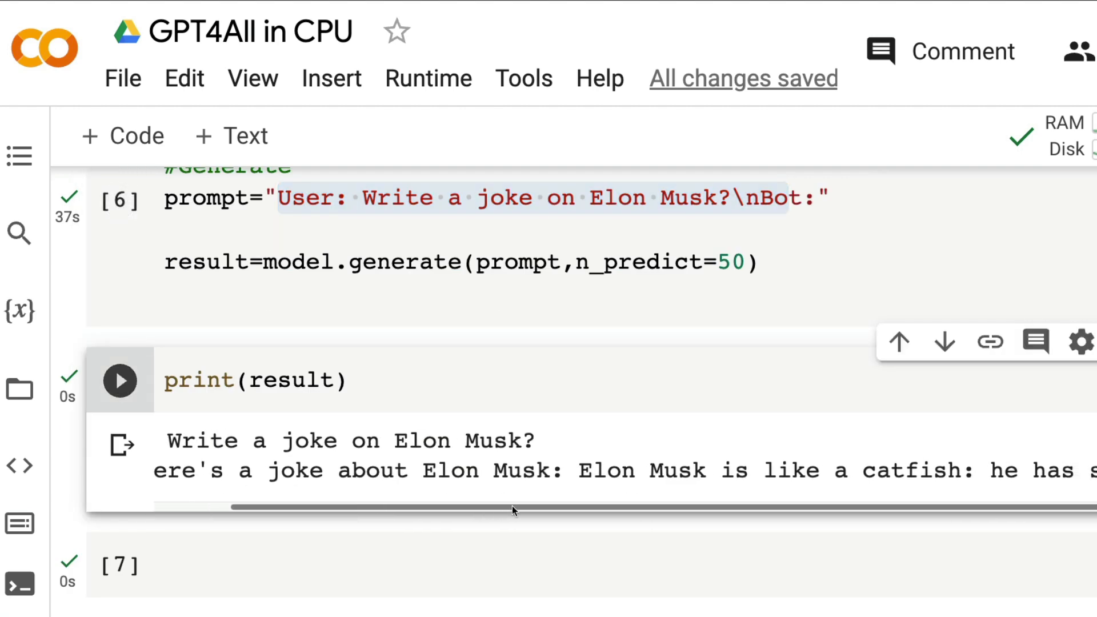
pyautogui.moveTo(514, 507); pyautogui.dragTo(712, 508)
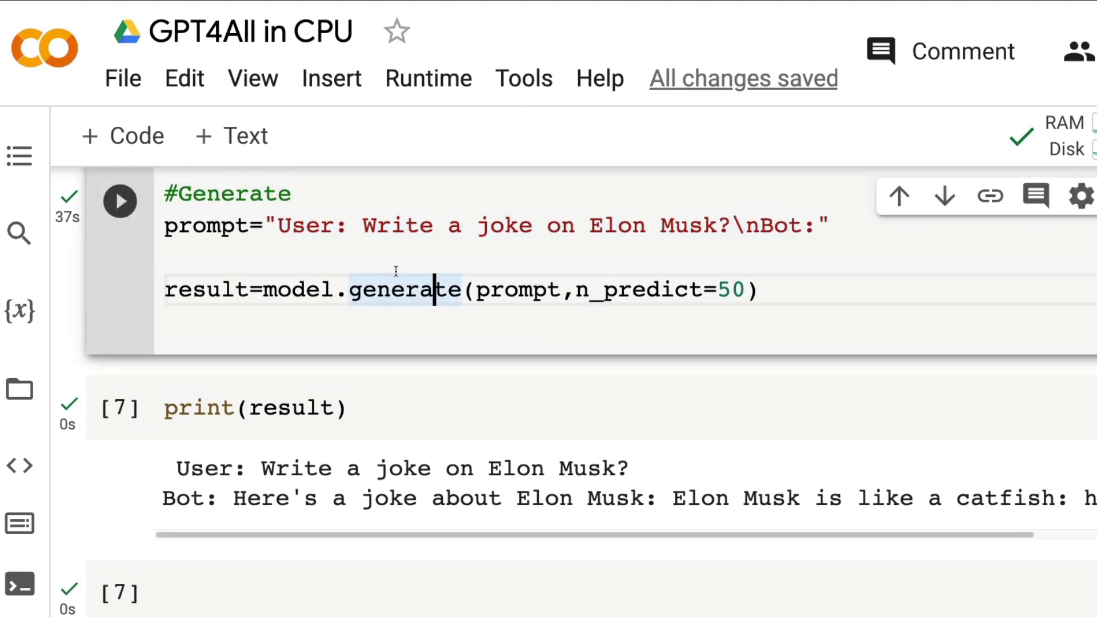
pyautogui.moveTo(362, 224); pyautogui.dragTo(704, 225)
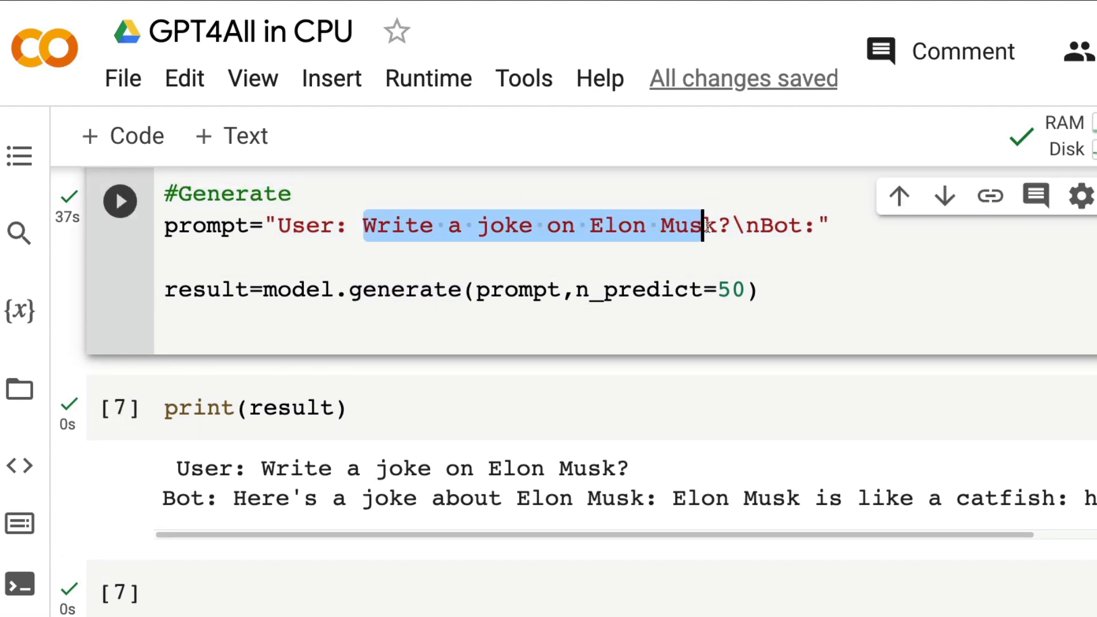
pyautogui.click(717, 225)
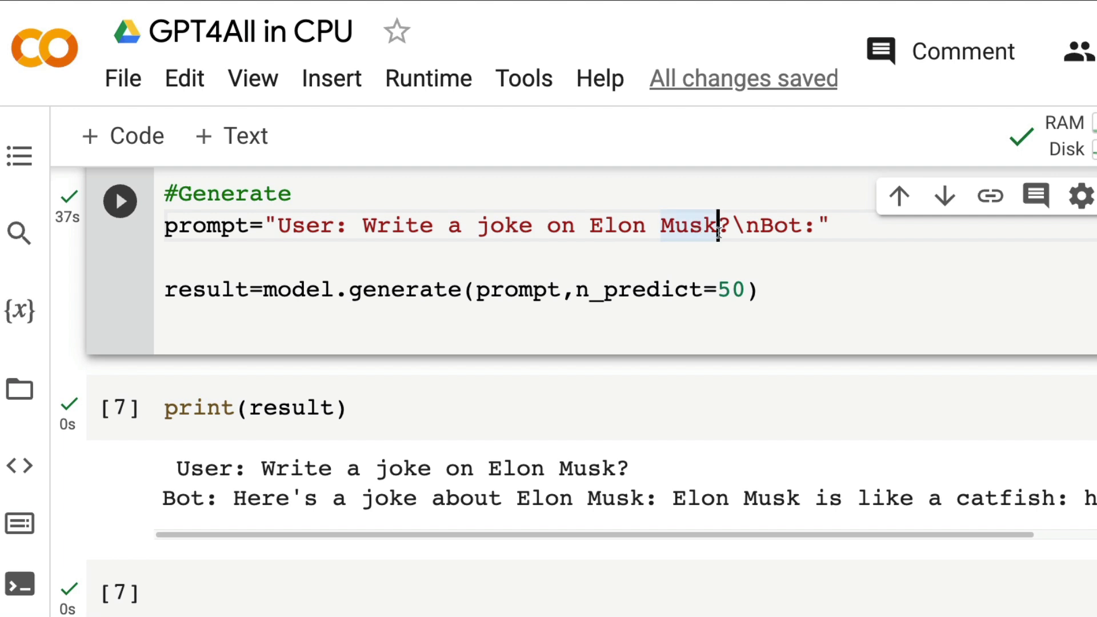
pyautogui.write('and Sp')
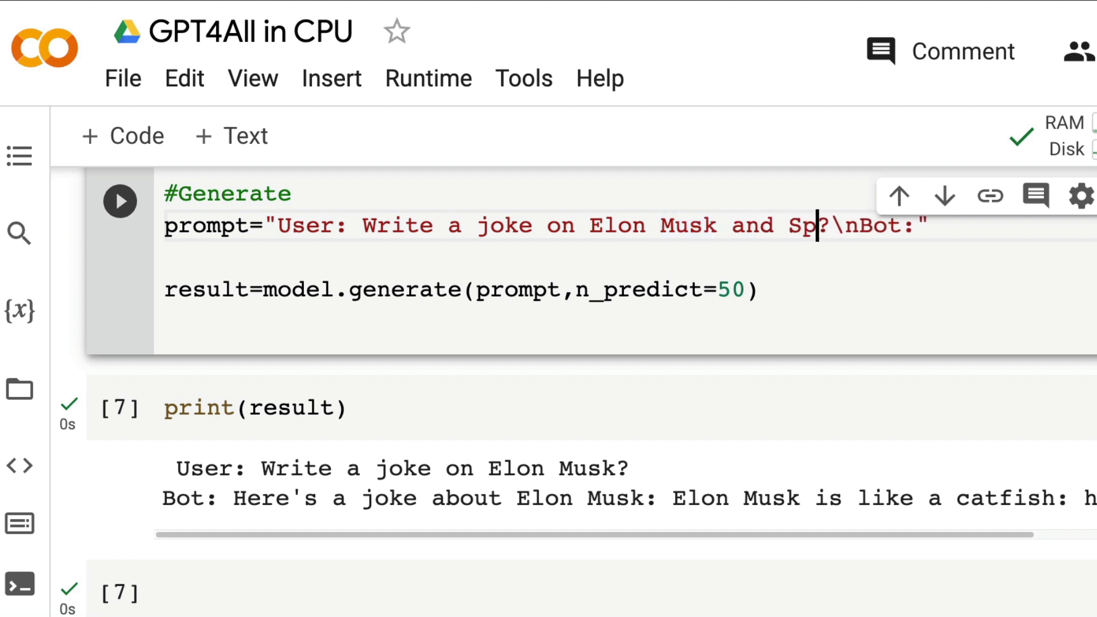
pyautogui.write('aceX')
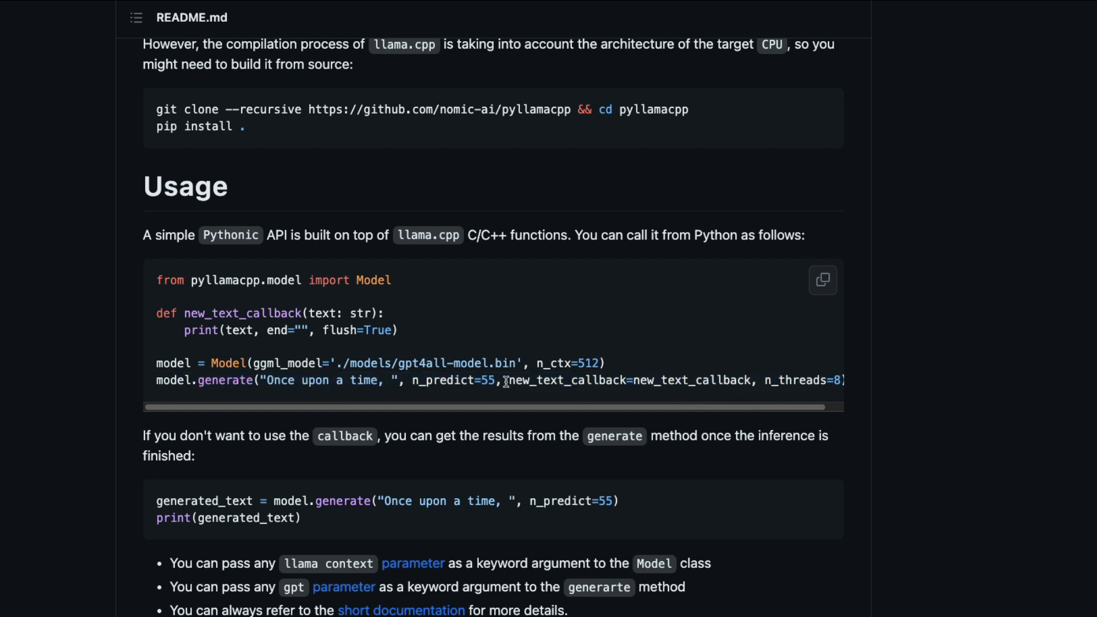
pyautogui.moveTo(326, 523)
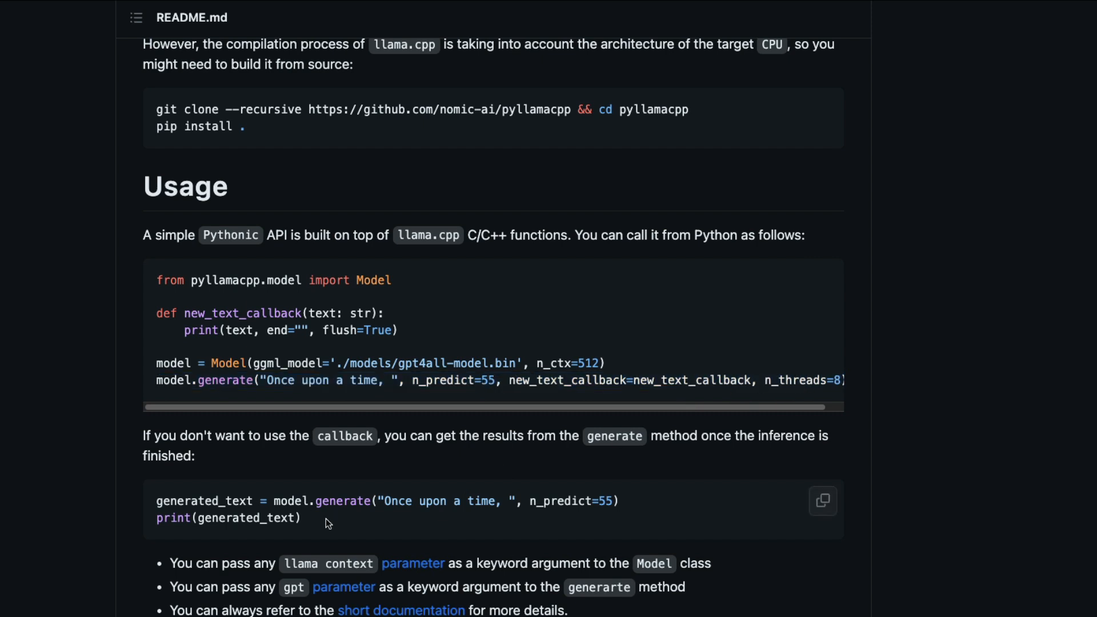
pyautogui.moveTo(302, 487)
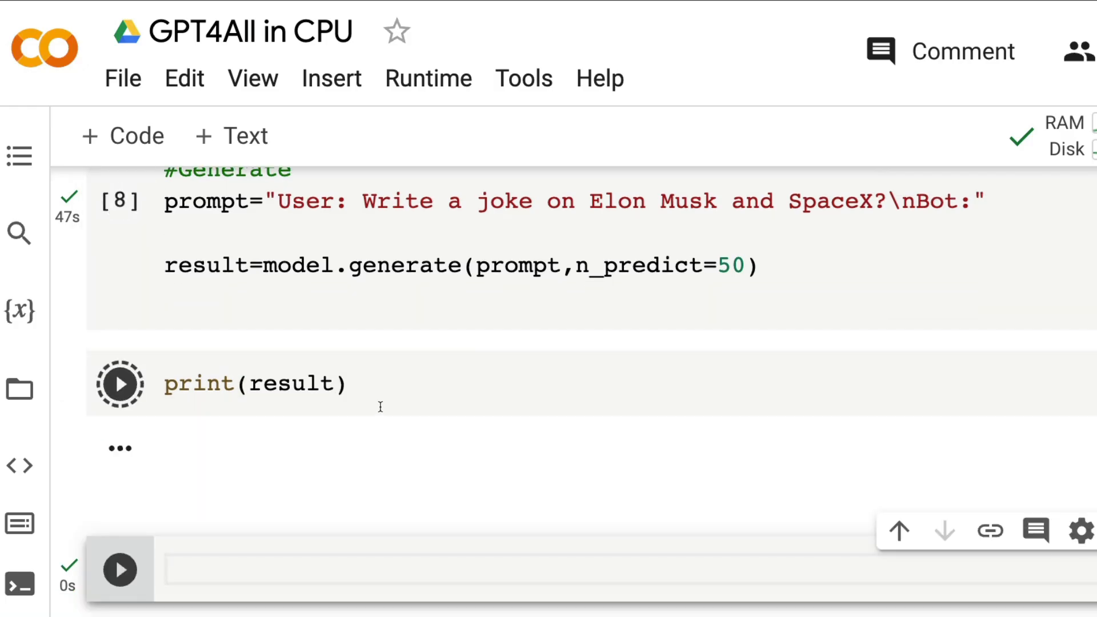
# Step: Run print(result) and scroll the output sideways to read the Elon Musk SpaceX joke
pyautogui.click(119, 384)
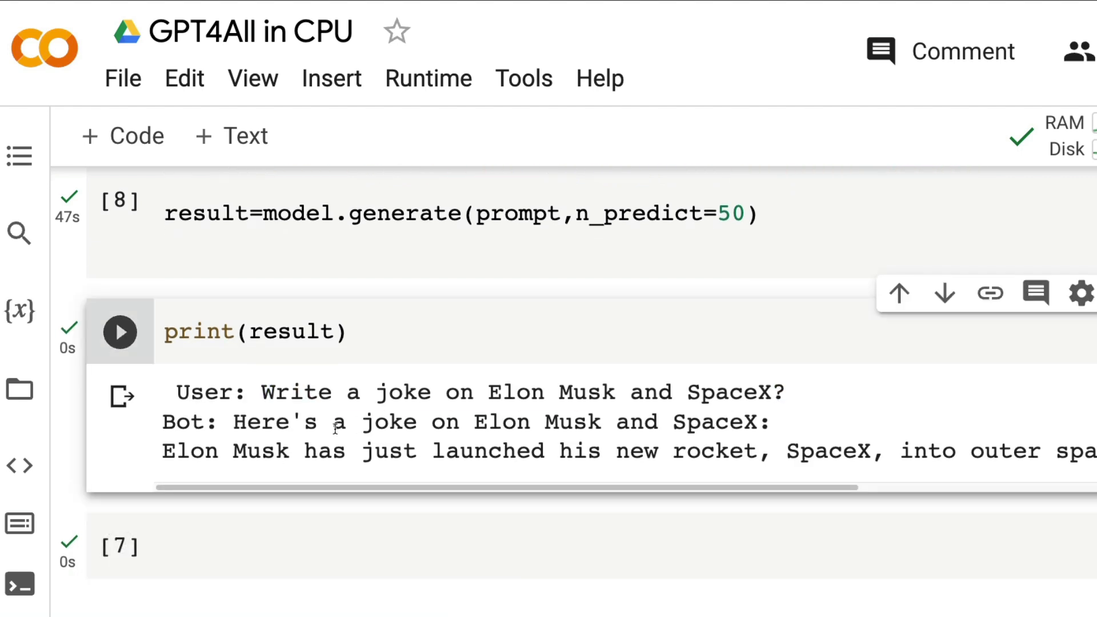
pyautogui.moveTo(233, 421); pyautogui.dragTo(754, 421)
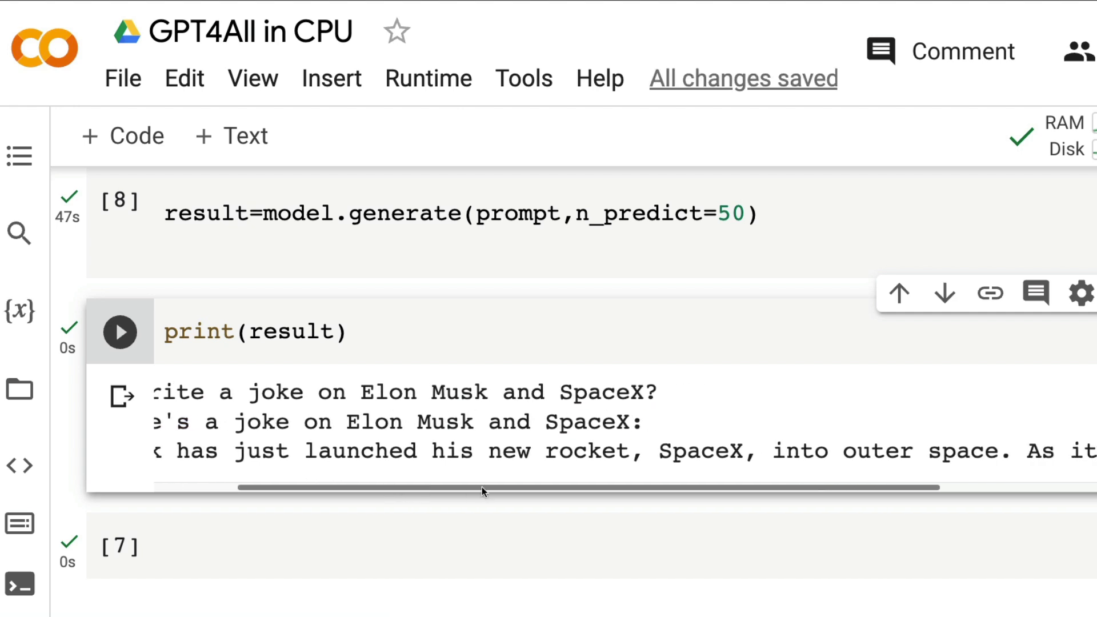
pyautogui.moveTo(483, 487); pyautogui.dragTo(776, 487)
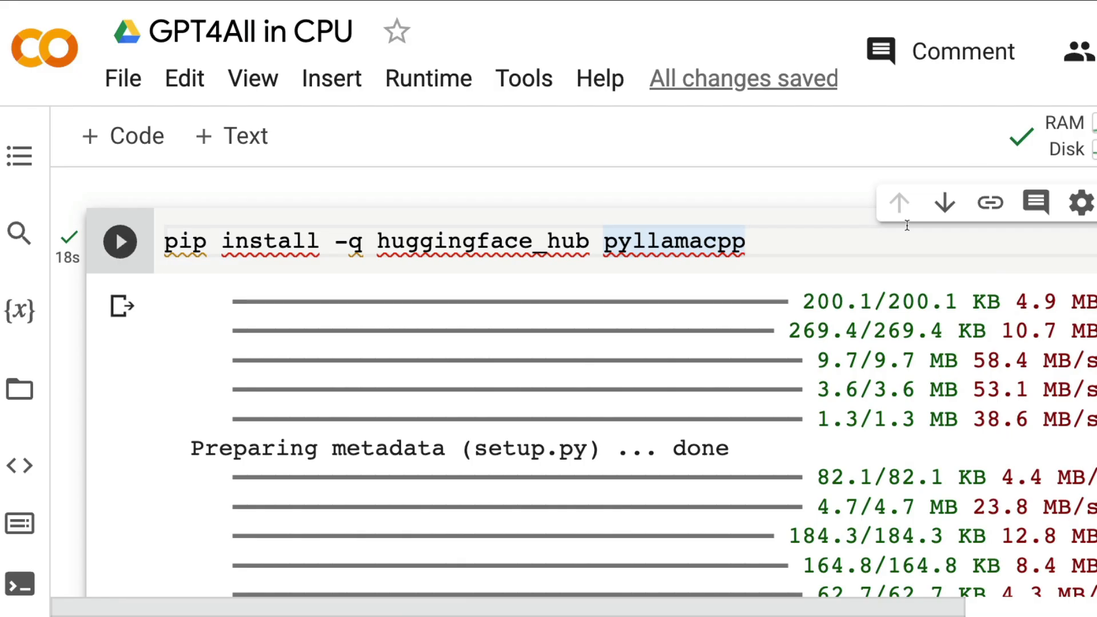
pyautogui.moveTo(676, 319)
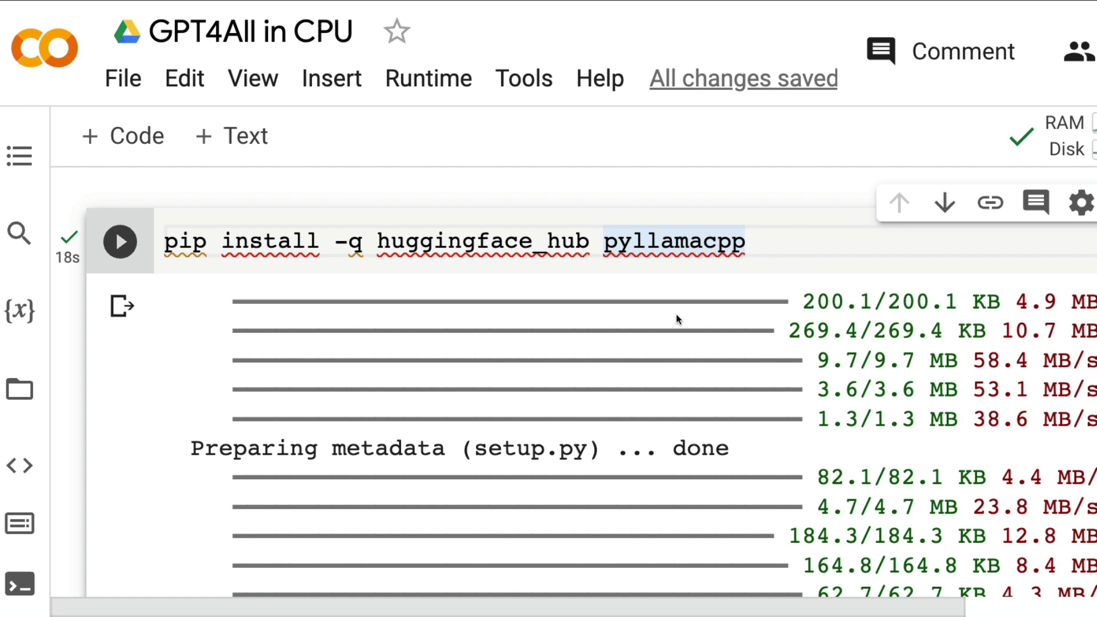
pyautogui.moveTo(664, 386)
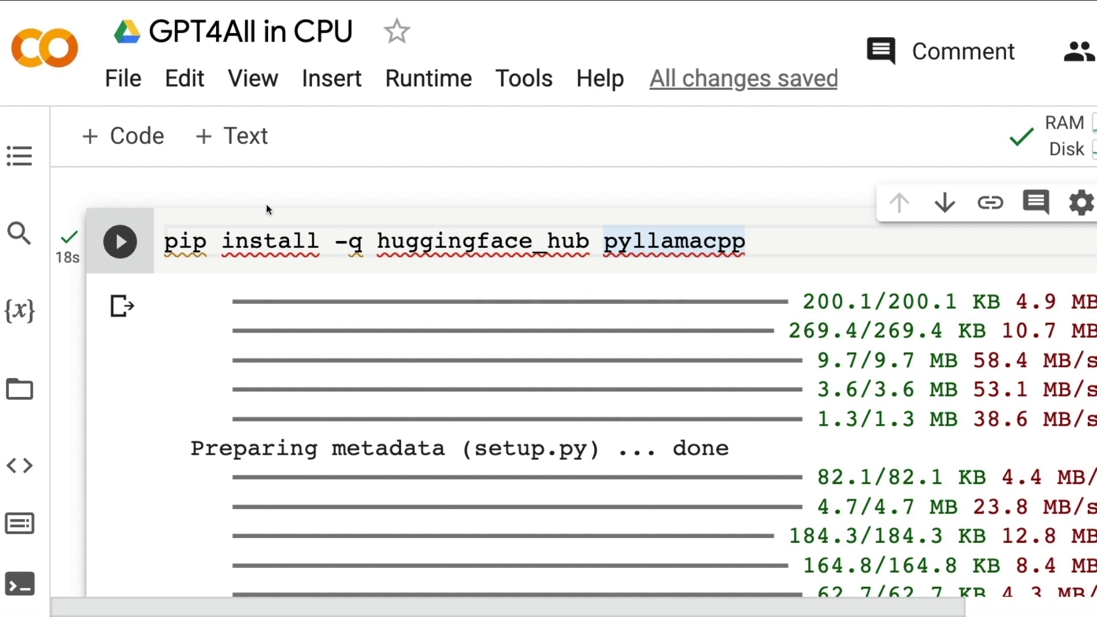
pyautogui.click(122, 78)
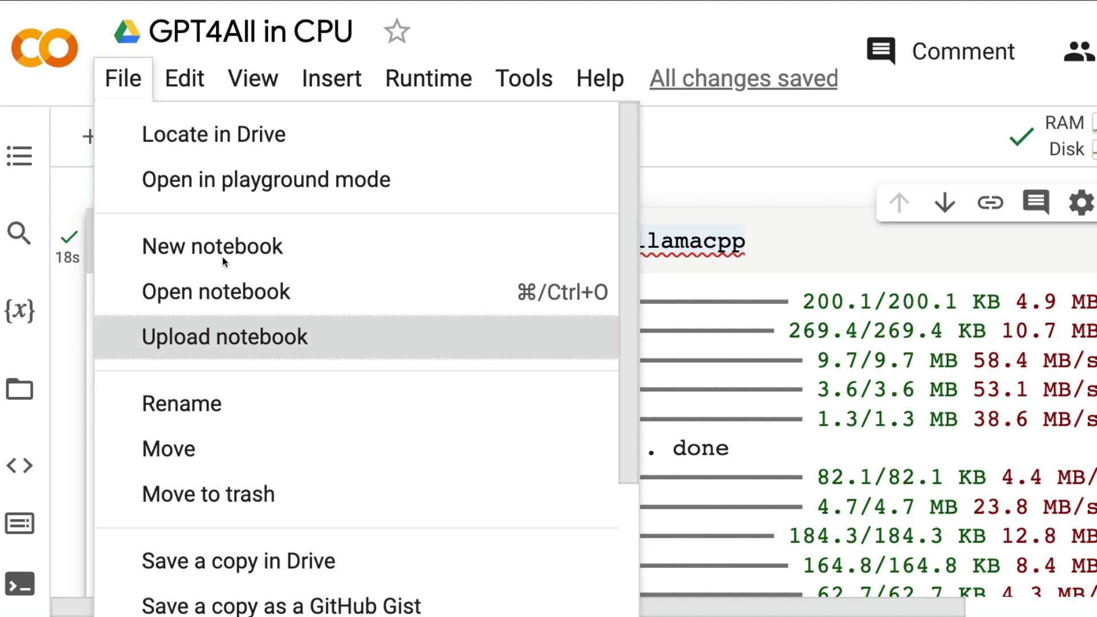
pyautogui.scroll(-3)
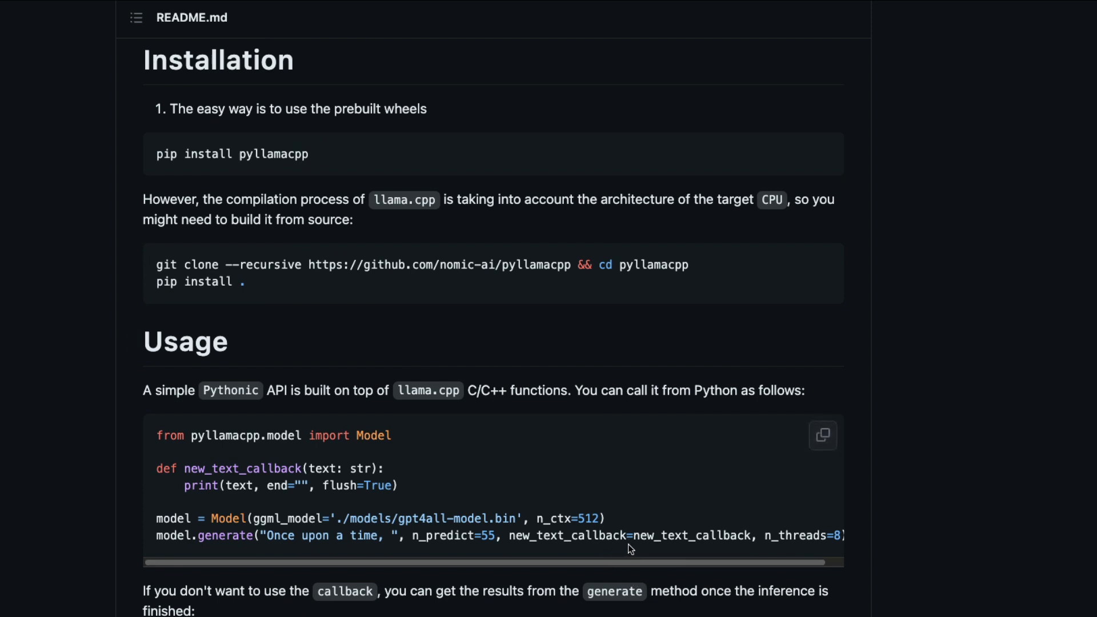
pyautogui.moveTo(337, 412)
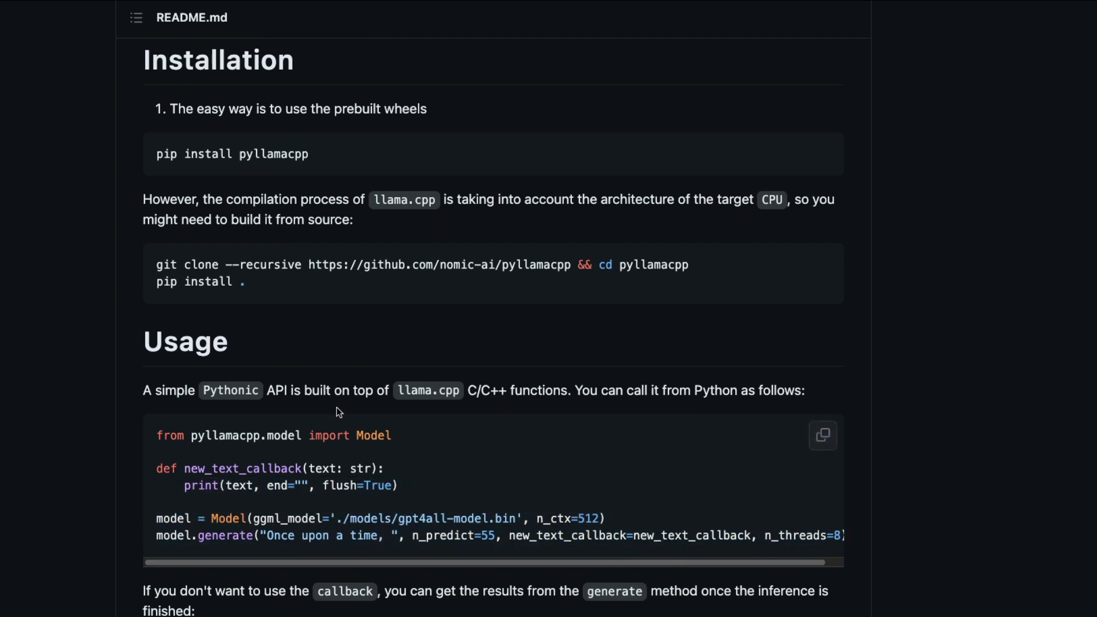
pyautogui.moveTo(1048, 251)
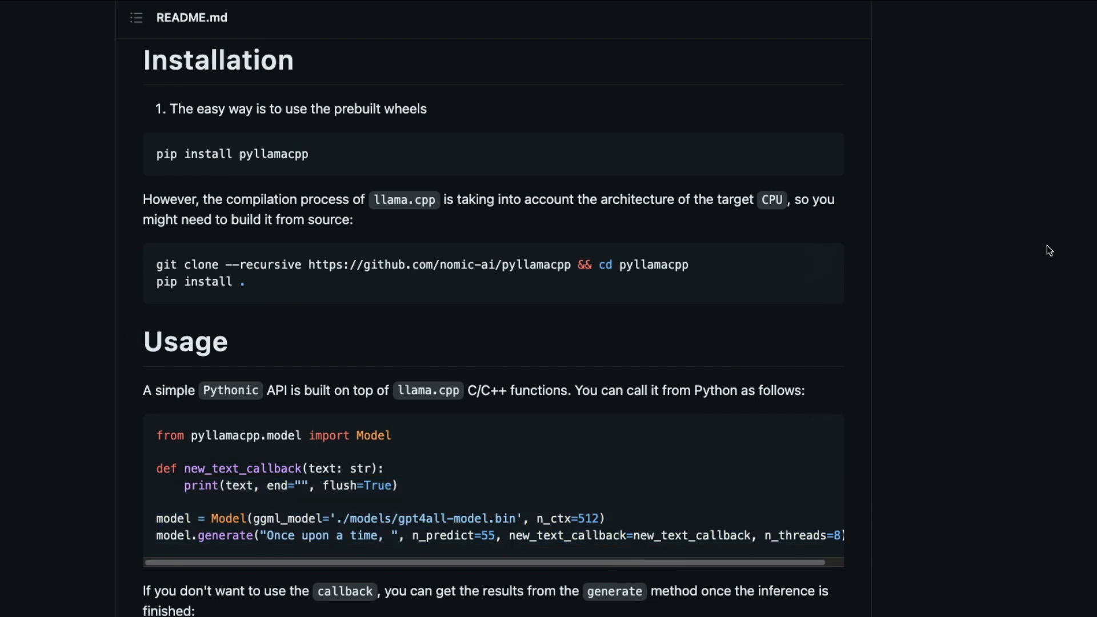